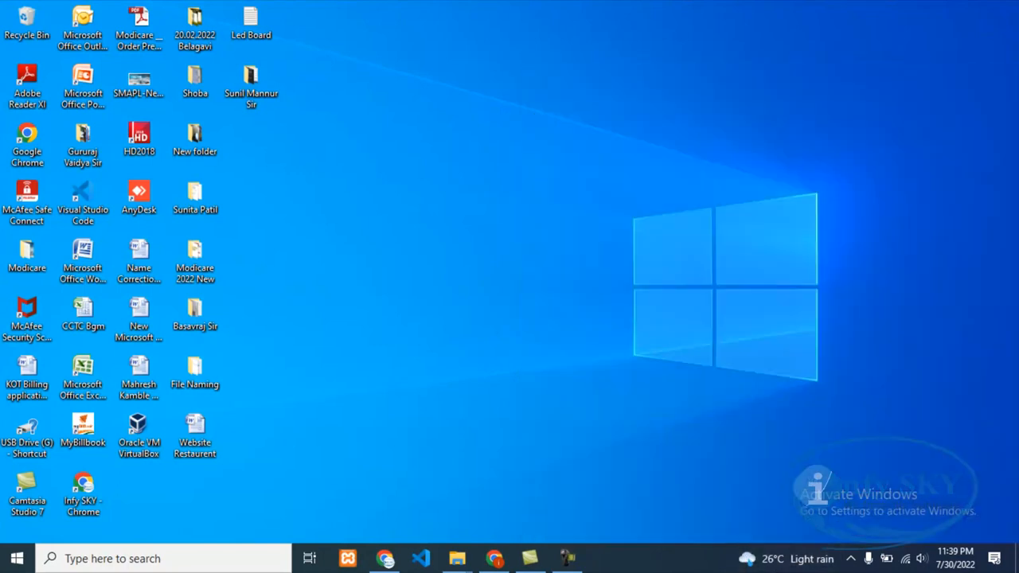
pyautogui.moveTo(583, 414)
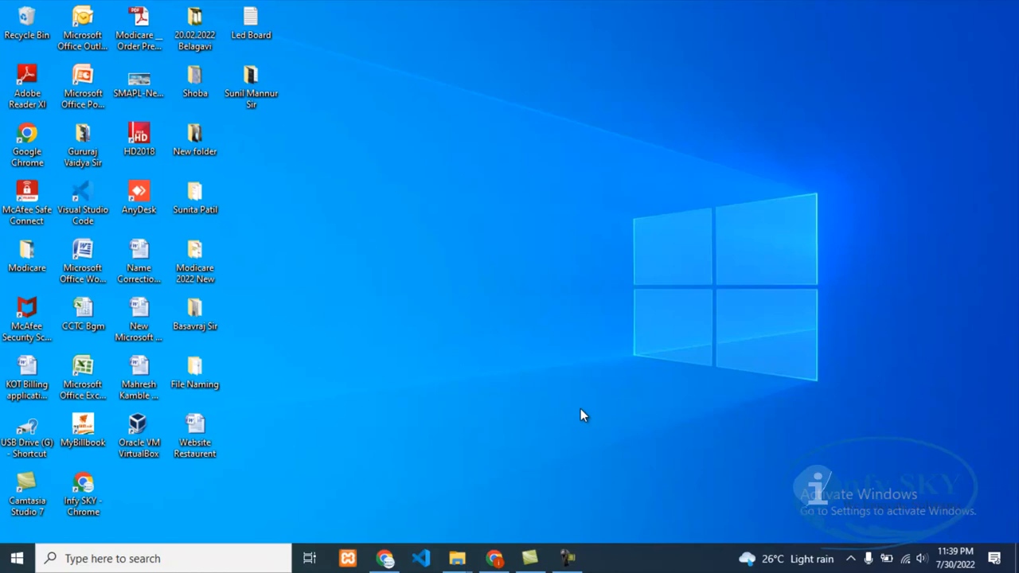
pyautogui.moveTo(582, 415)
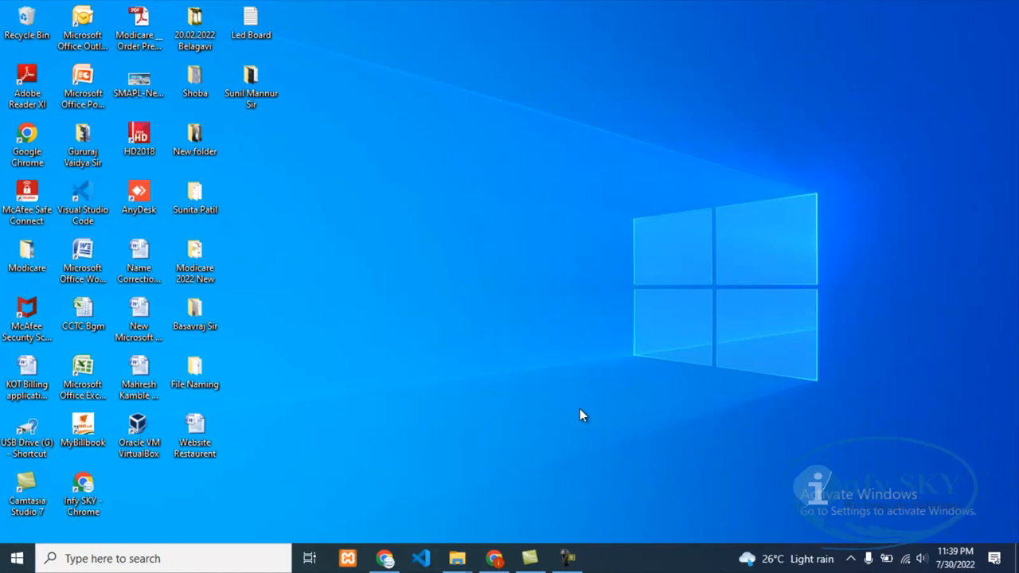
pyautogui.moveTo(581, 414)
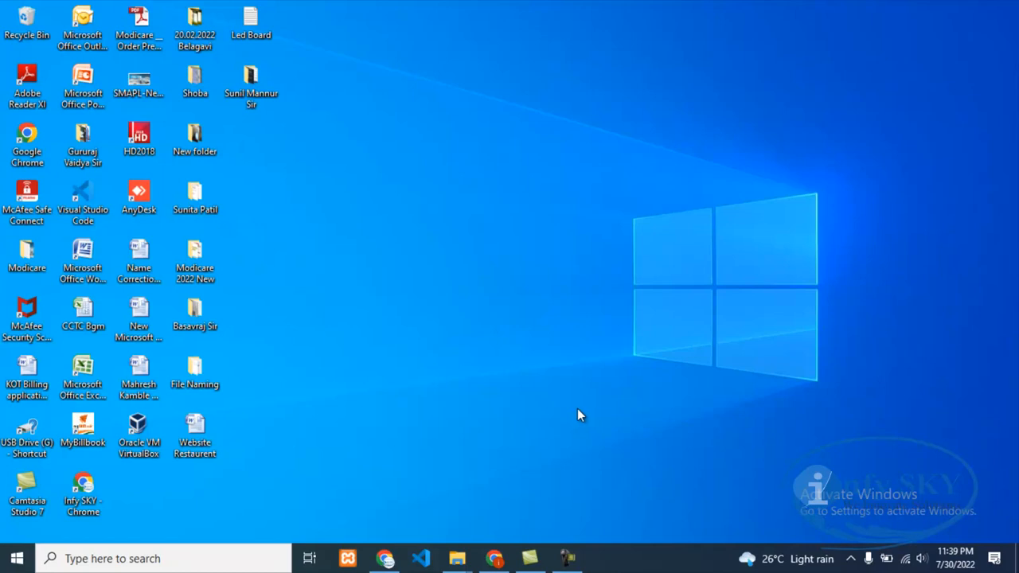
pyautogui.moveTo(577, 415)
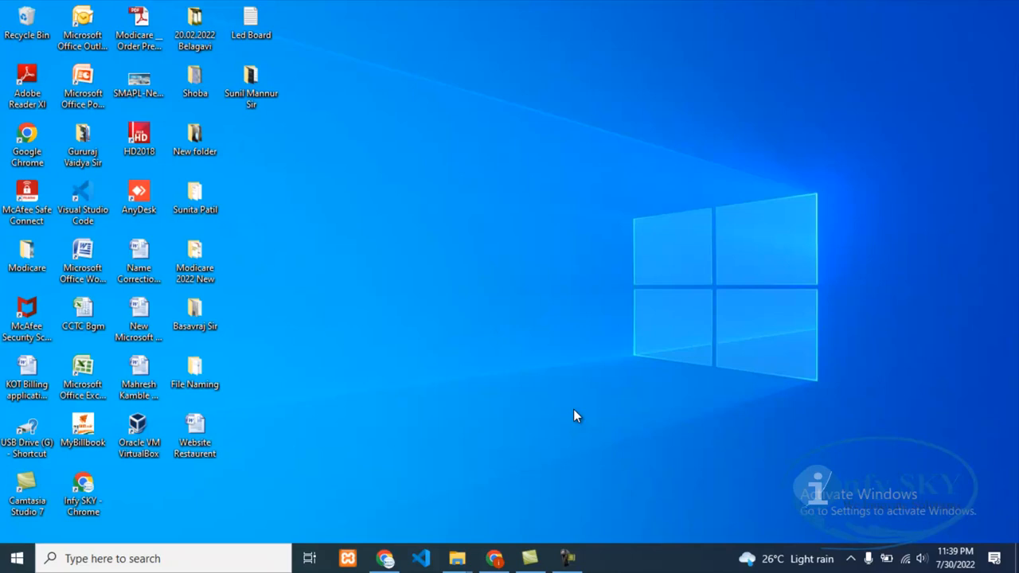
pyautogui.moveTo(577, 413)
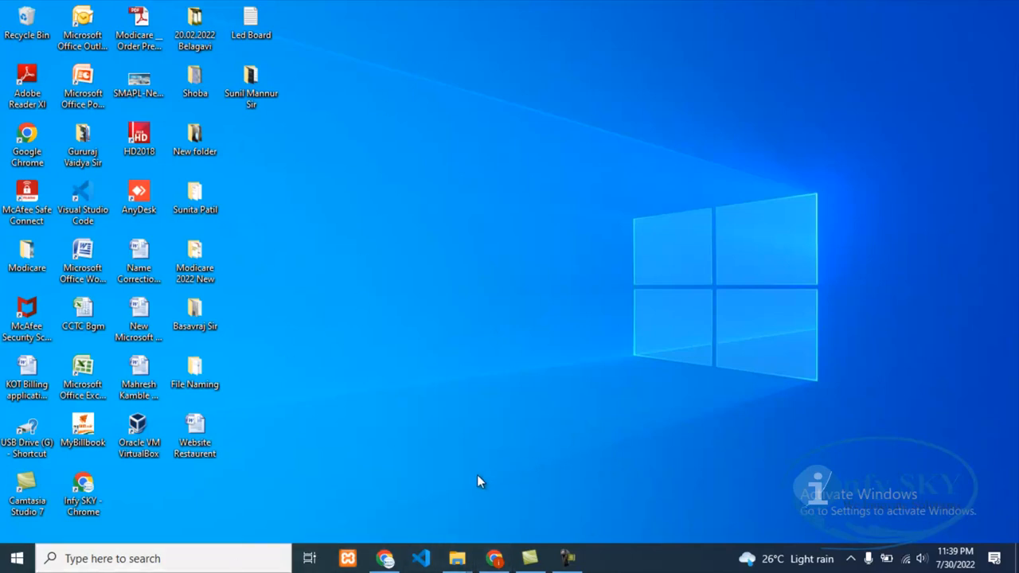
pyautogui.moveTo(456, 558)
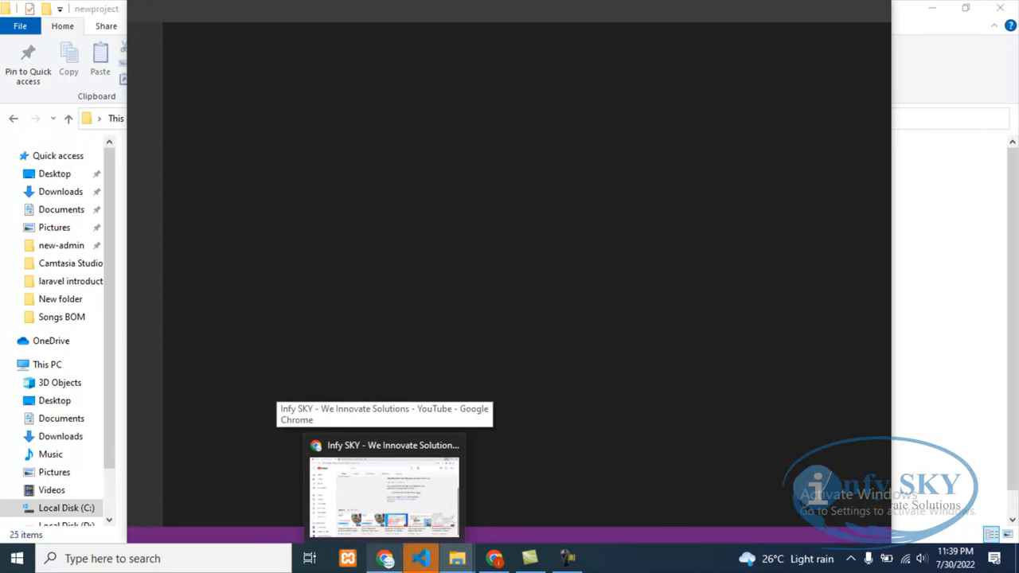
# Step: Open the newproject Laravel folder from C:\xampp\htdocs in VS Code
pyautogui.click(420, 558)
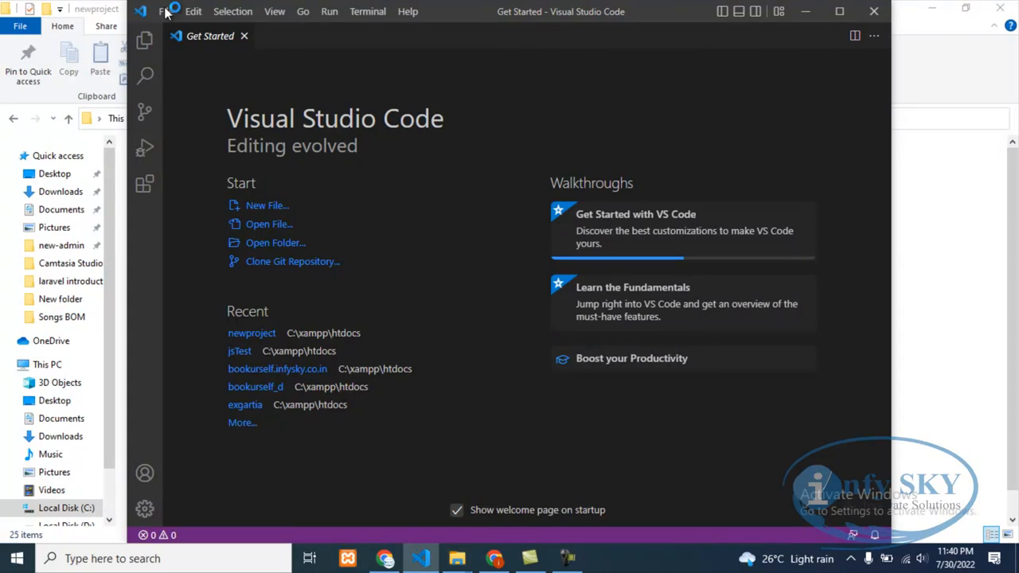
pyautogui.click(165, 11)
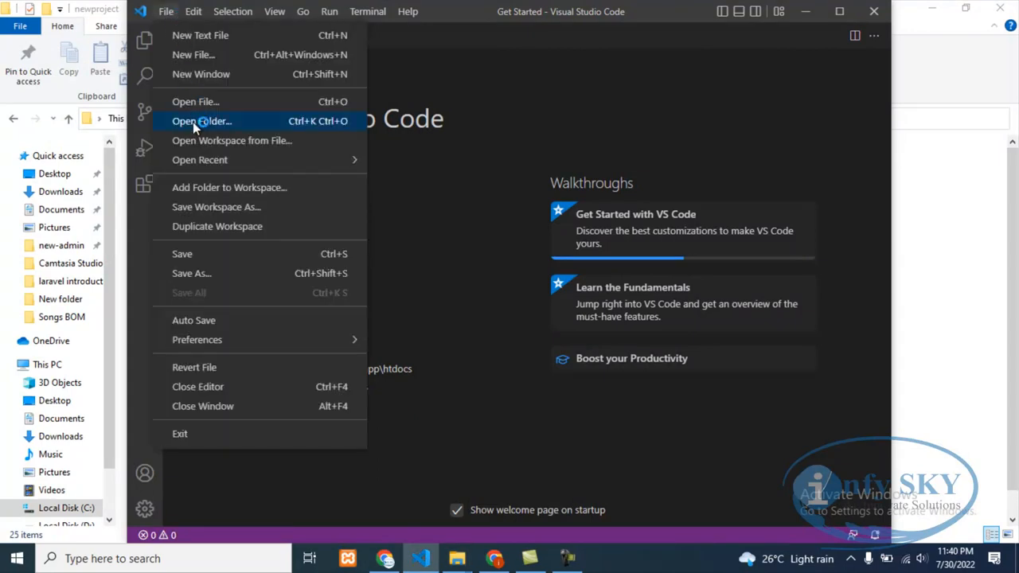
pyautogui.click(201, 121)
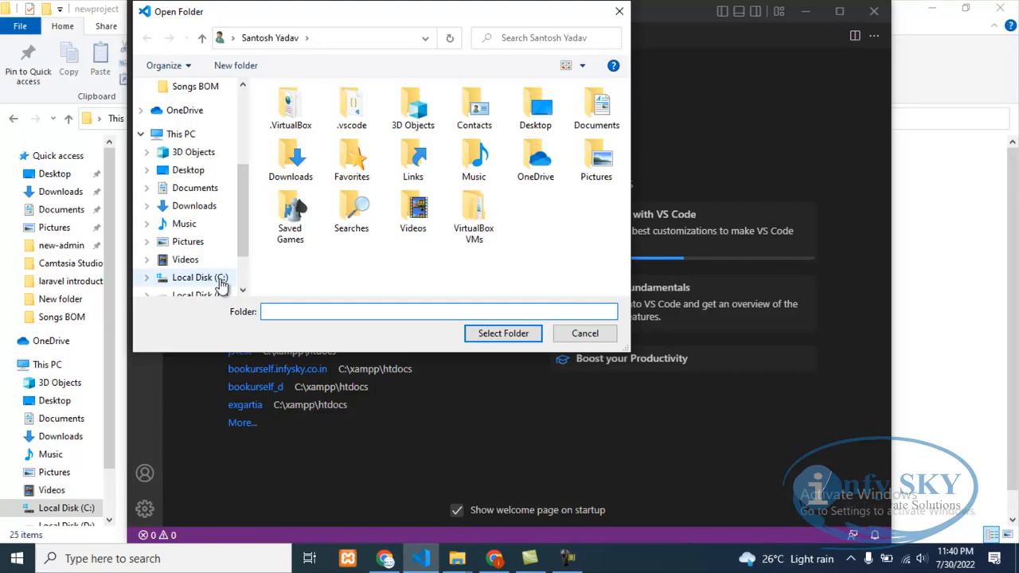
pyautogui.doubleClick(199, 277)
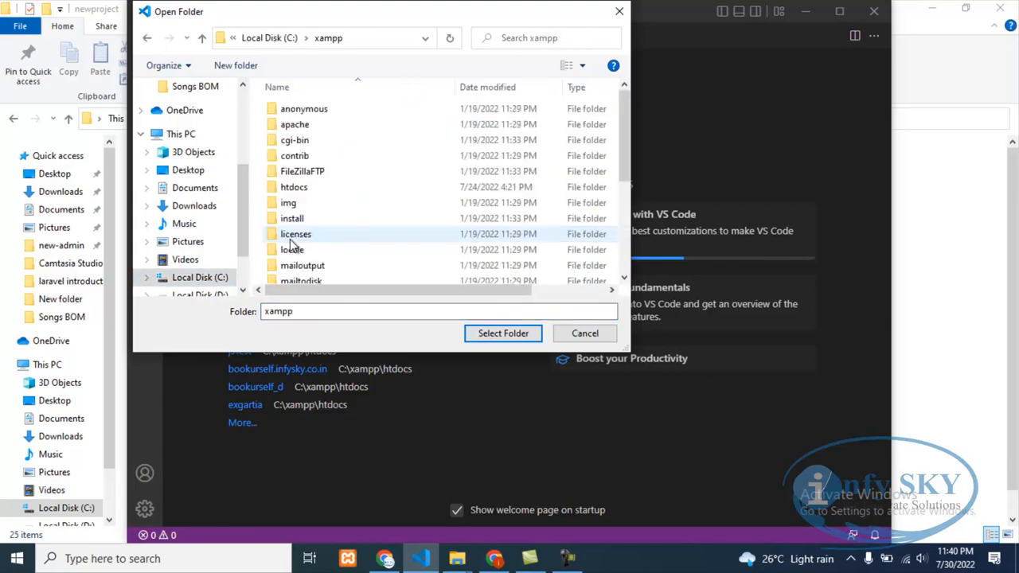
pyautogui.doubleClick(293, 186)
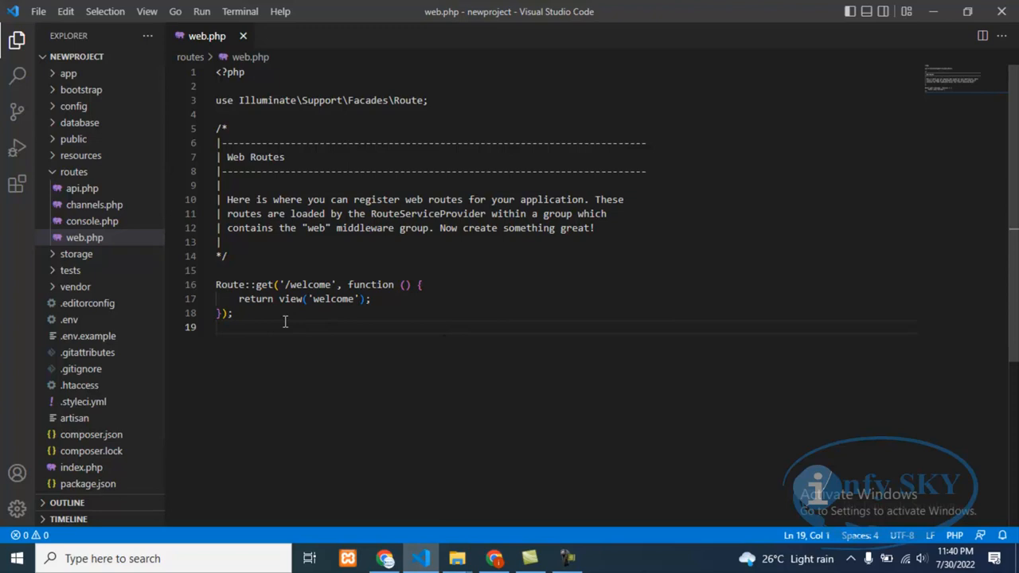
pyautogui.moveTo(997, 123)
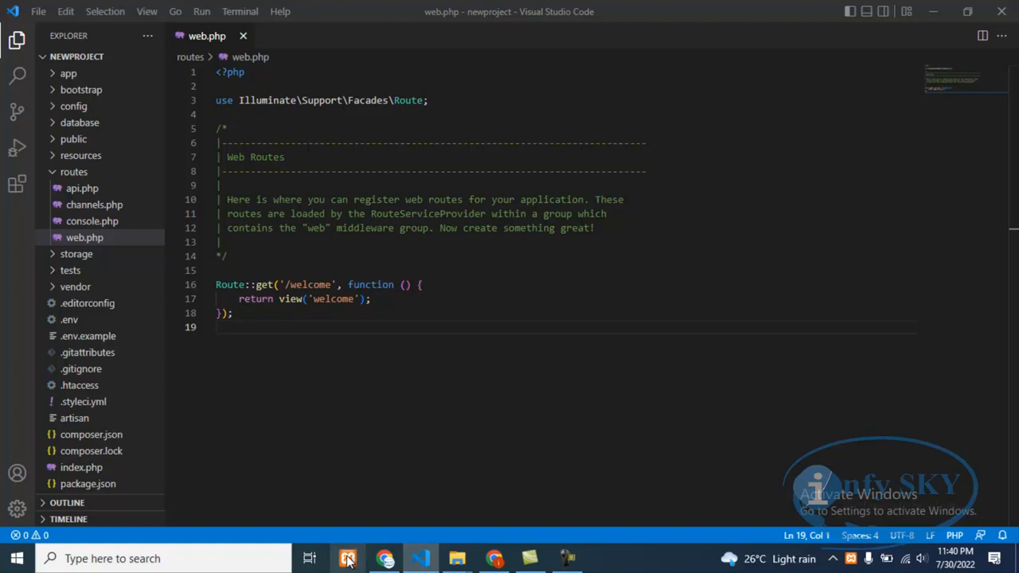
pyautogui.moveTo(385, 558)
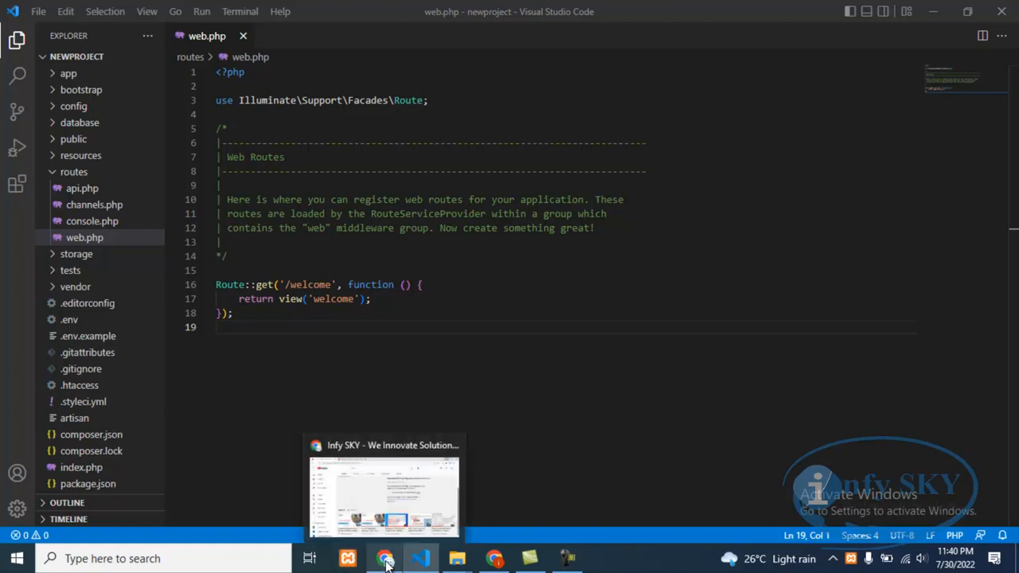
# Step: Browse the Infy SKY channel's playlists, including Laravel Tutorials, PHP, Python and Arduino
pyautogui.click(386, 557)
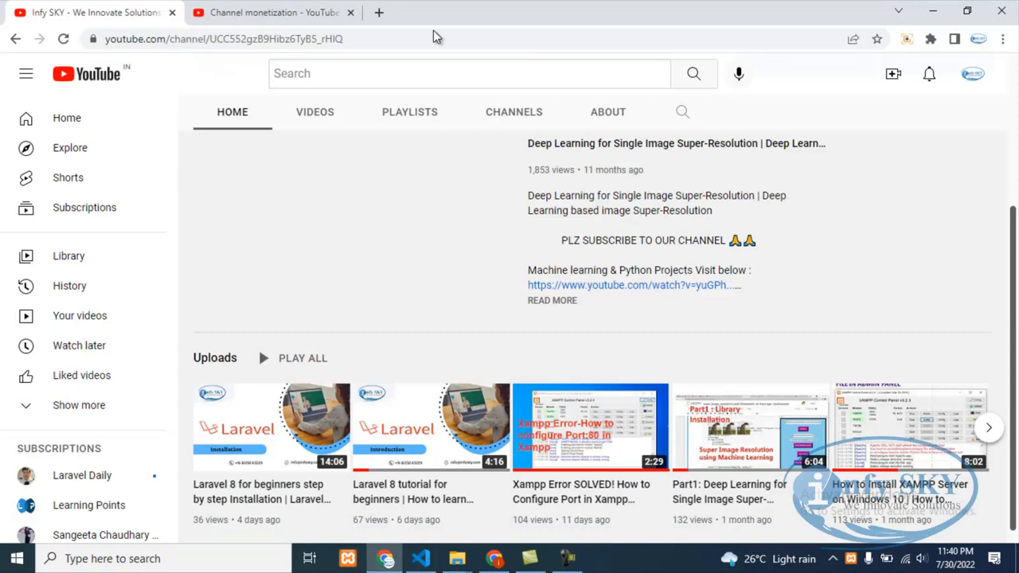
pyautogui.scroll(-3)
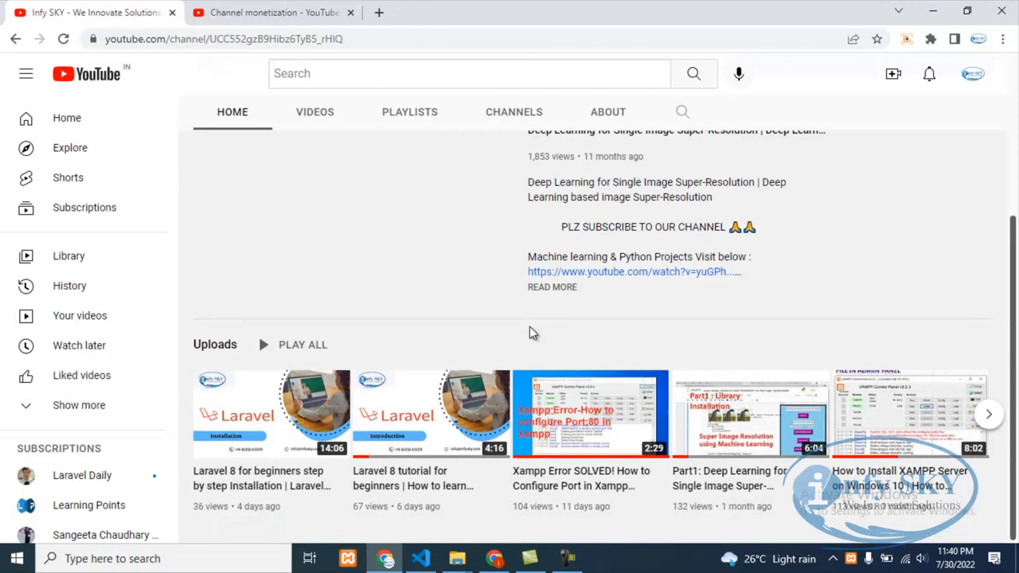
pyautogui.scroll(3)
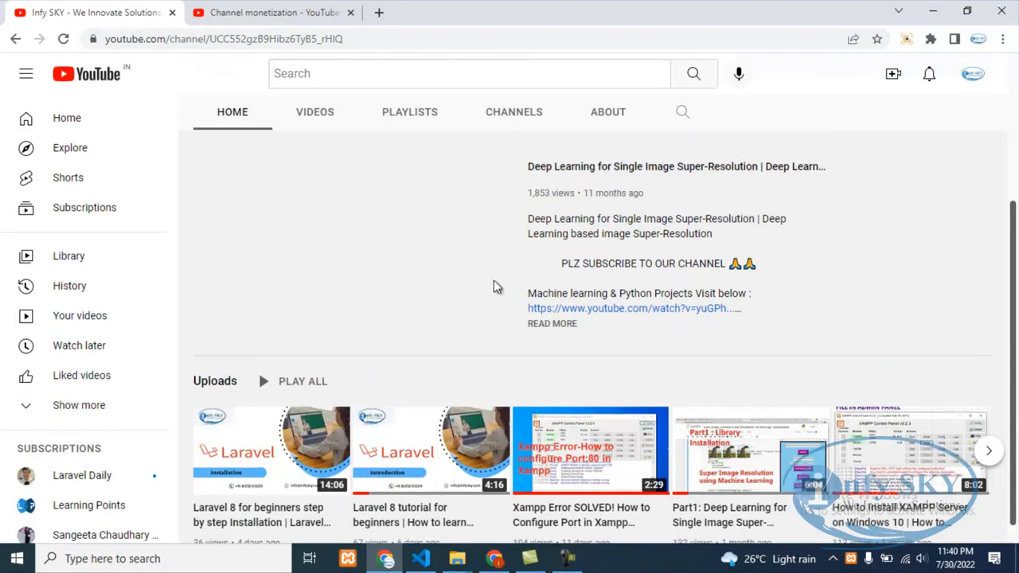
pyautogui.click(409, 111)
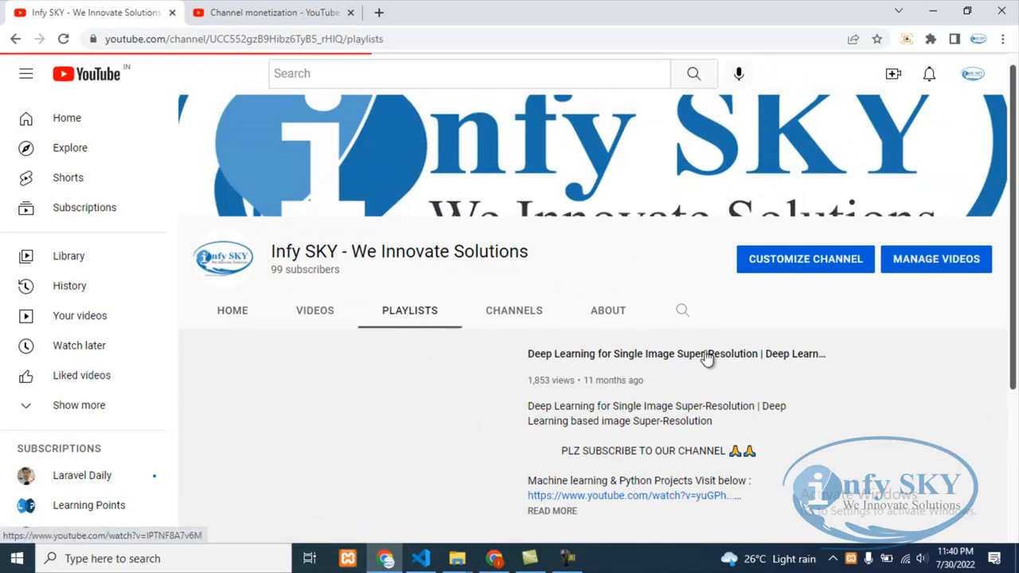
pyautogui.scroll(-3)
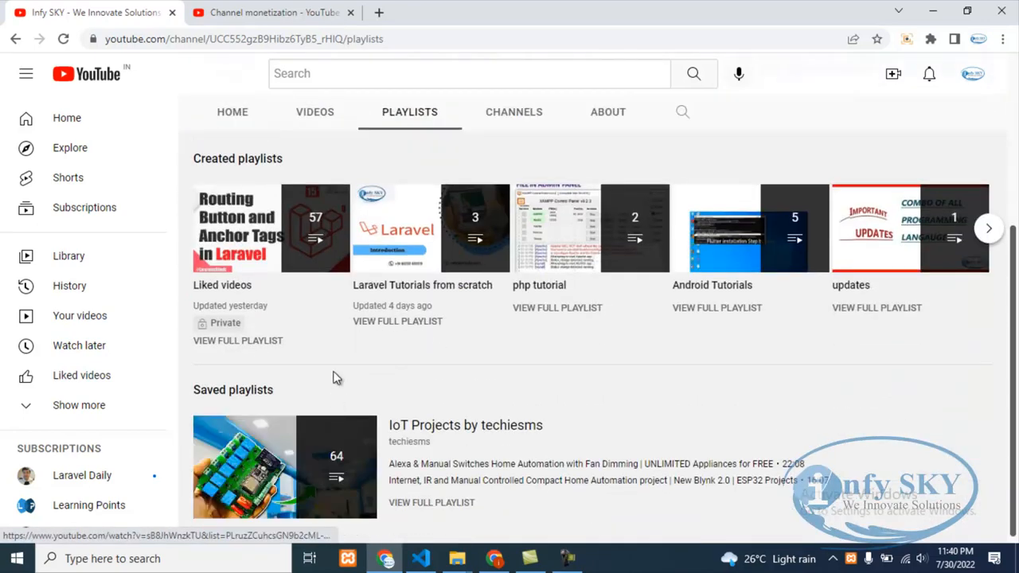
pyautogui.moveTo(430, 229)
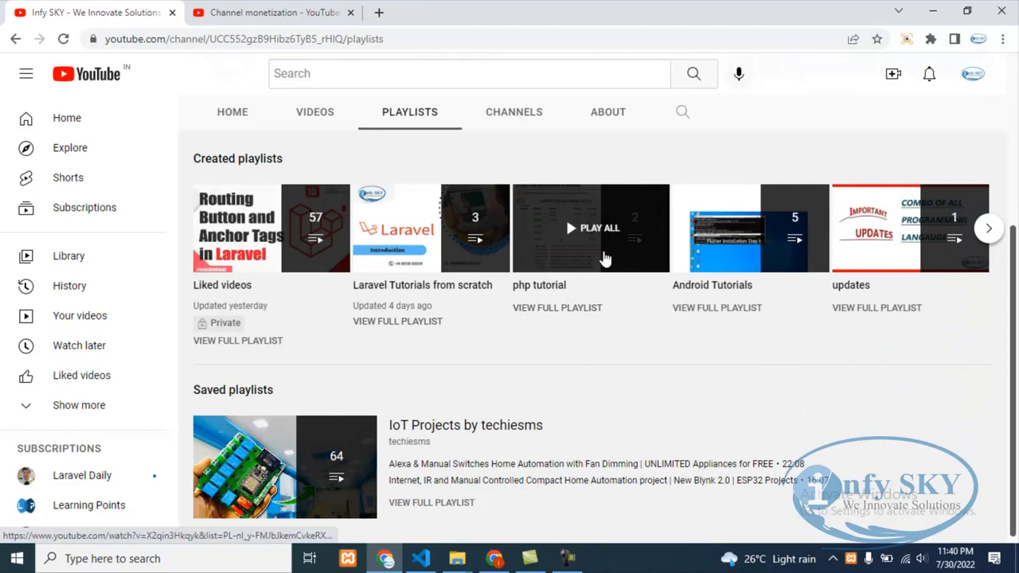
pyautogui.moveTo(830, 282)
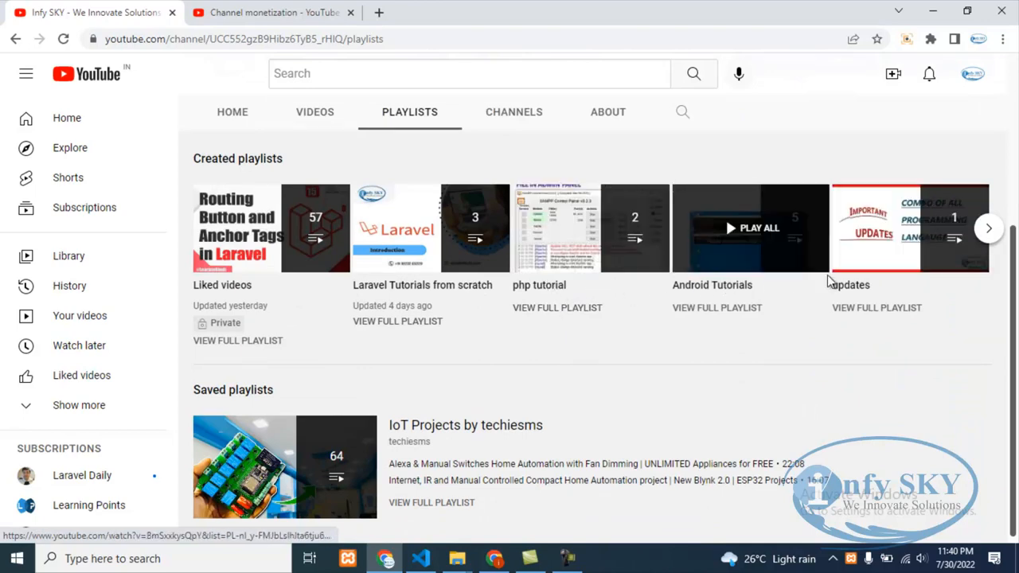
pyautogui.click(987, 228)
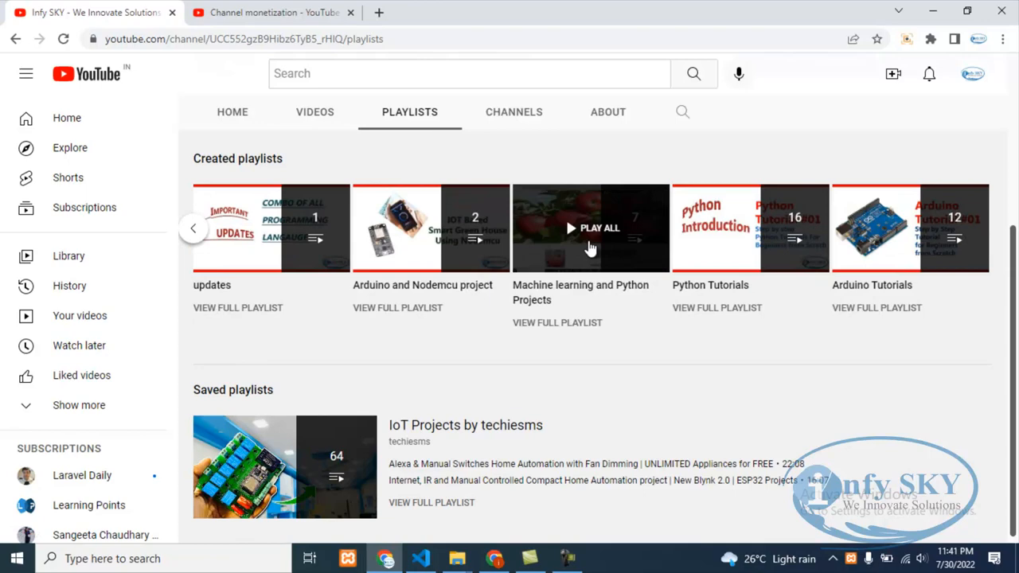
pyautogui.moveTo(582, 248)
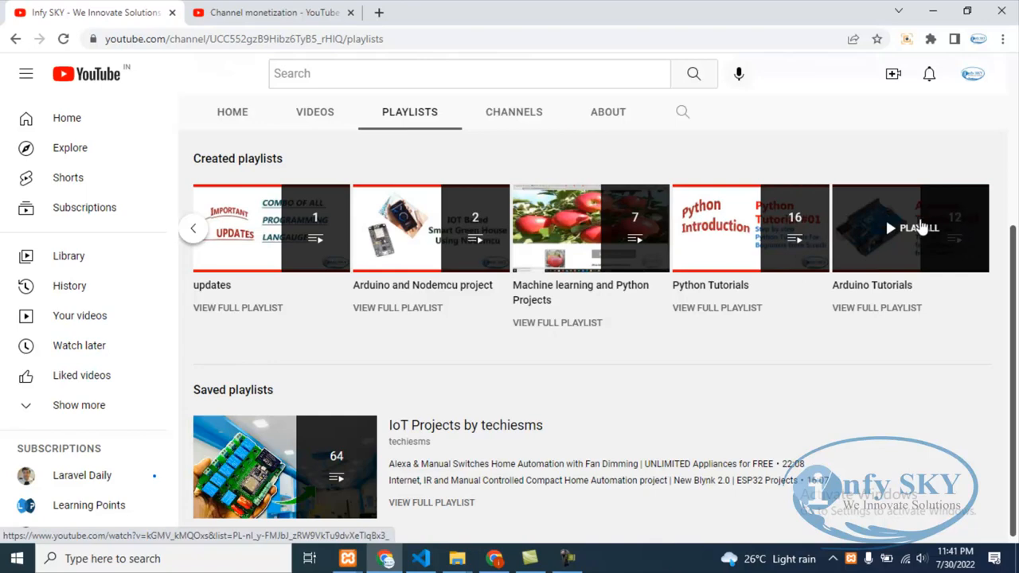
pyautogui.scroll(3)
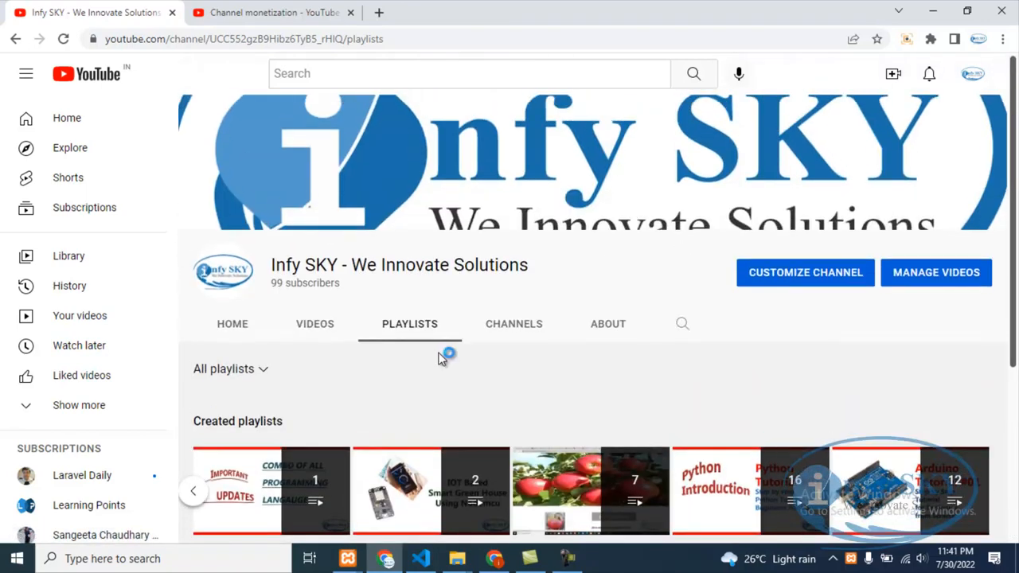
pyautogui.moveTo(151, 267)
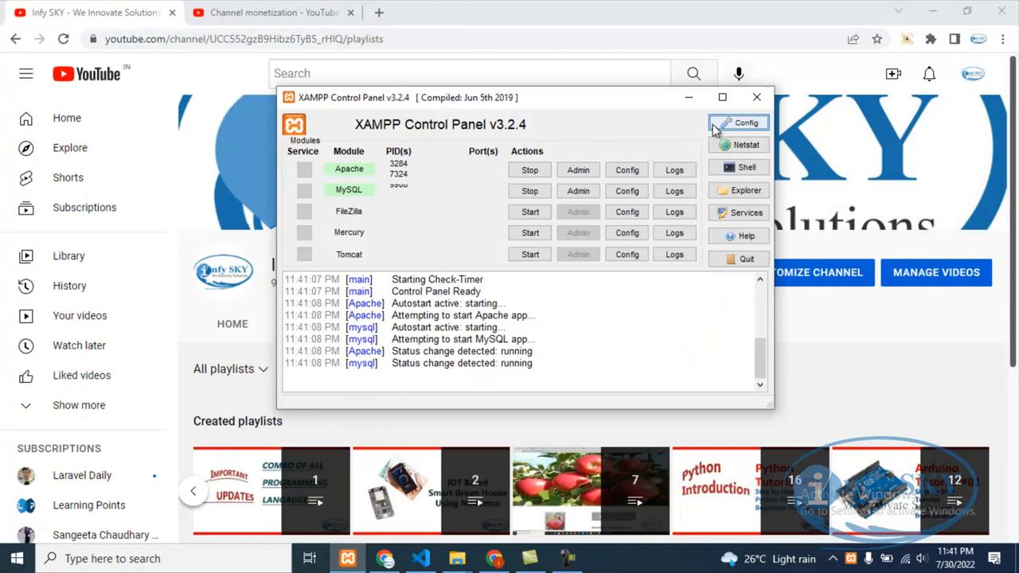
# Step: Bring up XAMPP Control Panel to confirm Apache and MySQL are running
pyautogui.click(557, 12)
pyautogui.write('localhost/newproject/welcome')
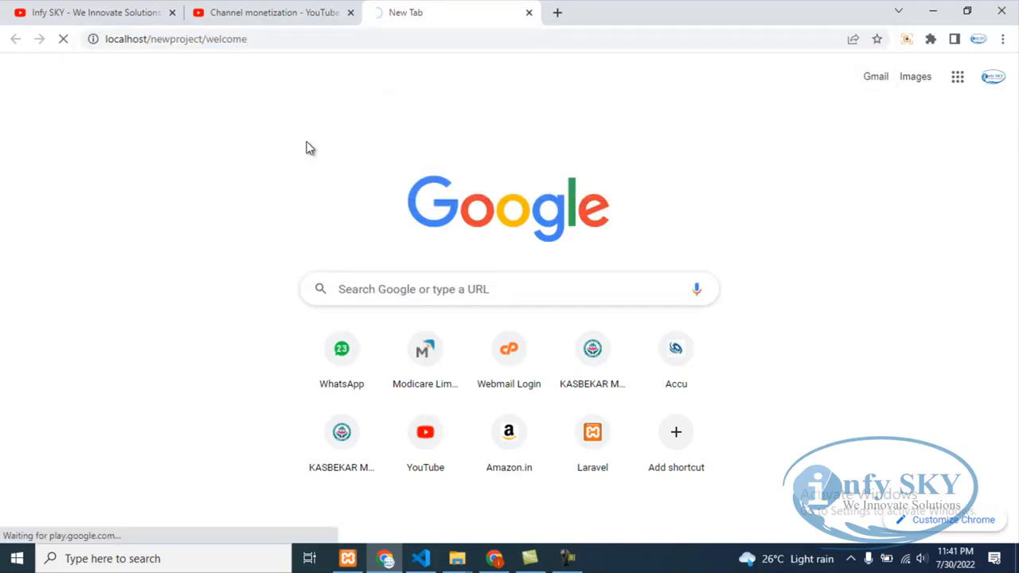
pyautogui.moveTo(769, 215)
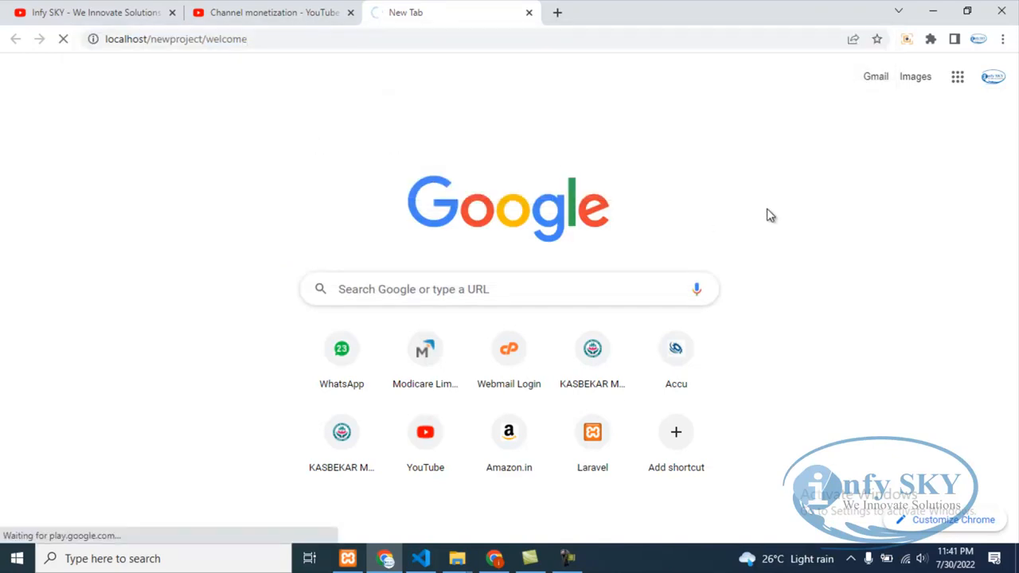
pyautogui.moveTo(813, 332)
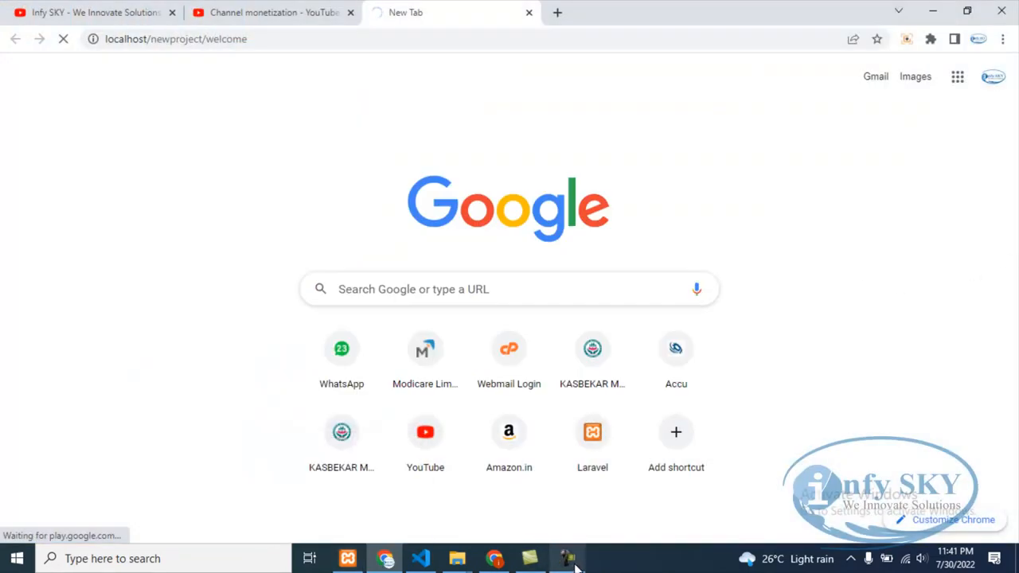
# Step: View the default Laravel page at localhost/newproject/welcome in Chrome
pyautogui.click(567, 558)
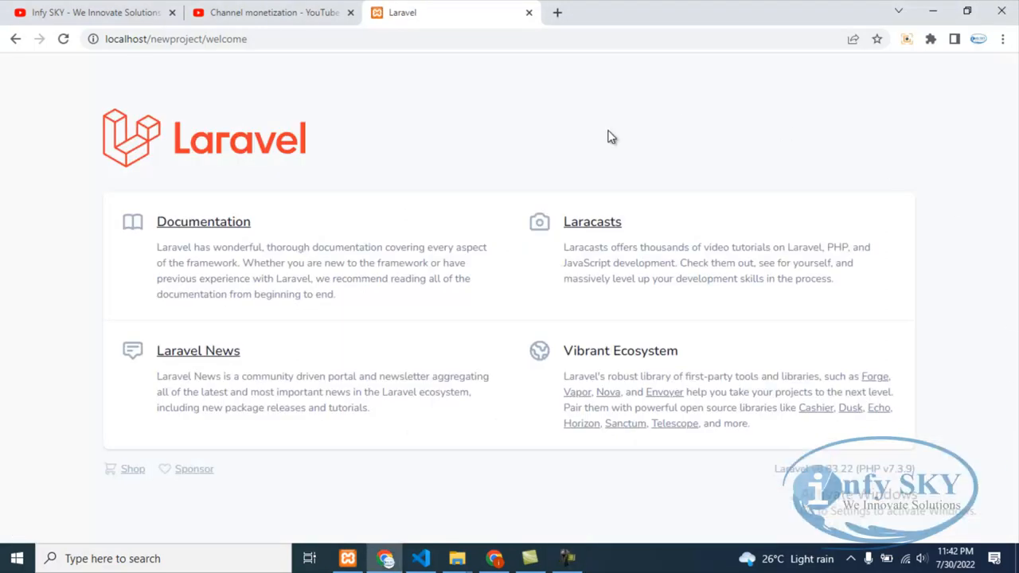
pyautogui.moveTo(810, 511)
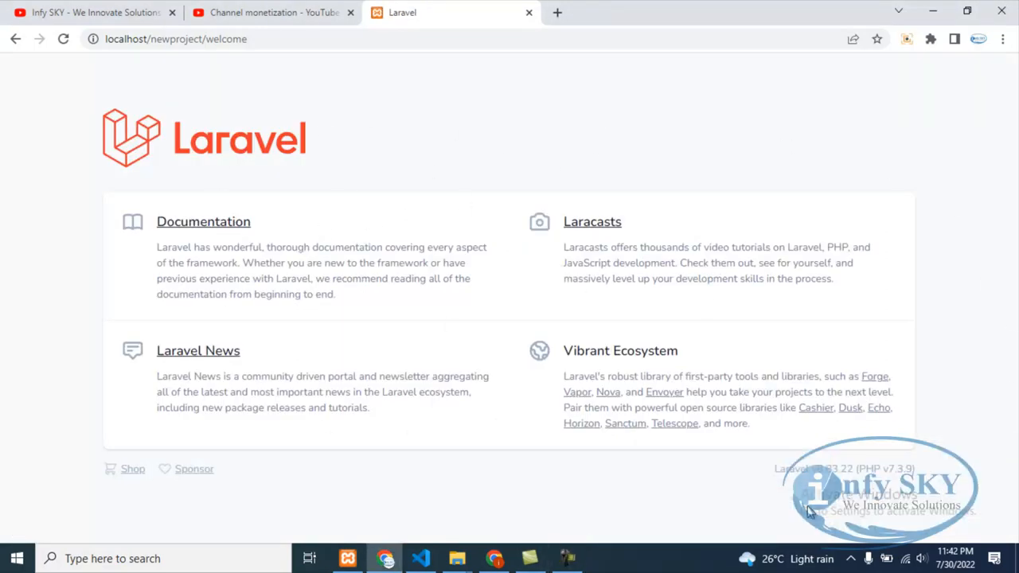
pyautogui.moveTo(509, 533)
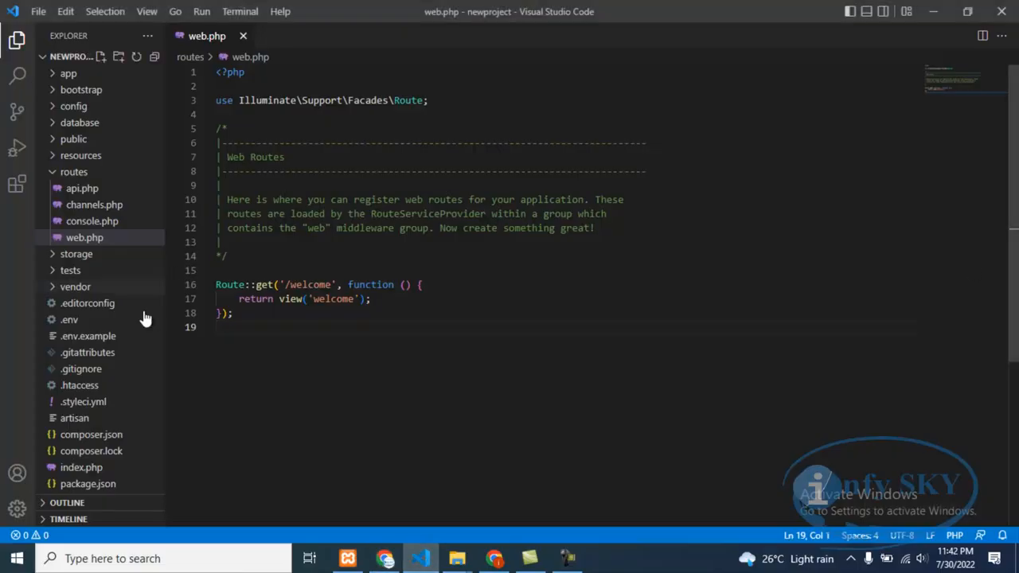
pyautogui.moveTo(112, 369)
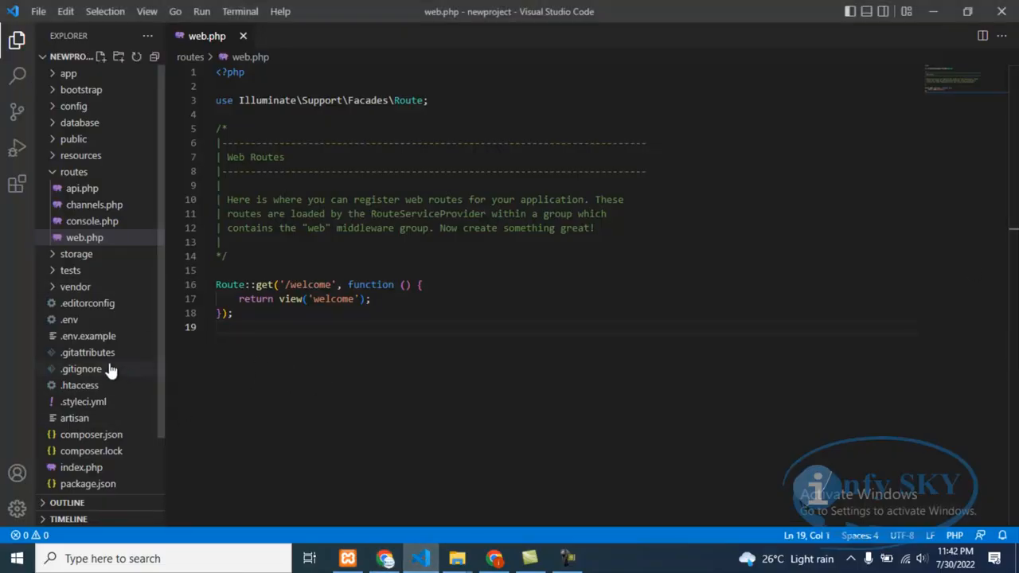
pyautogui.moveTo(54, 74)
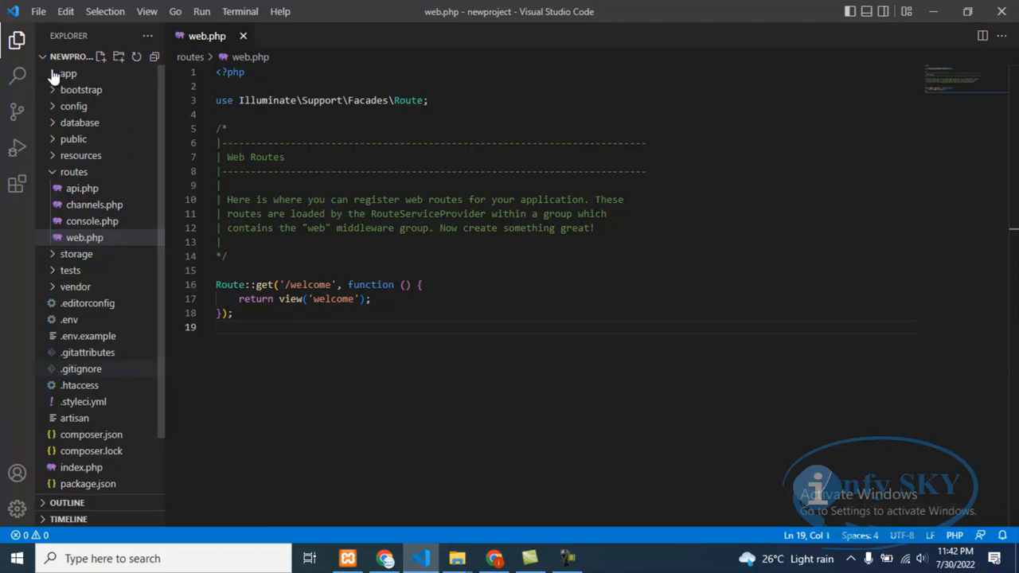
# Step: Open app/Http/Providers/RouteServiceProvider.php and highlight 'web' in its middleware call
pyautogui.click(67, 74)
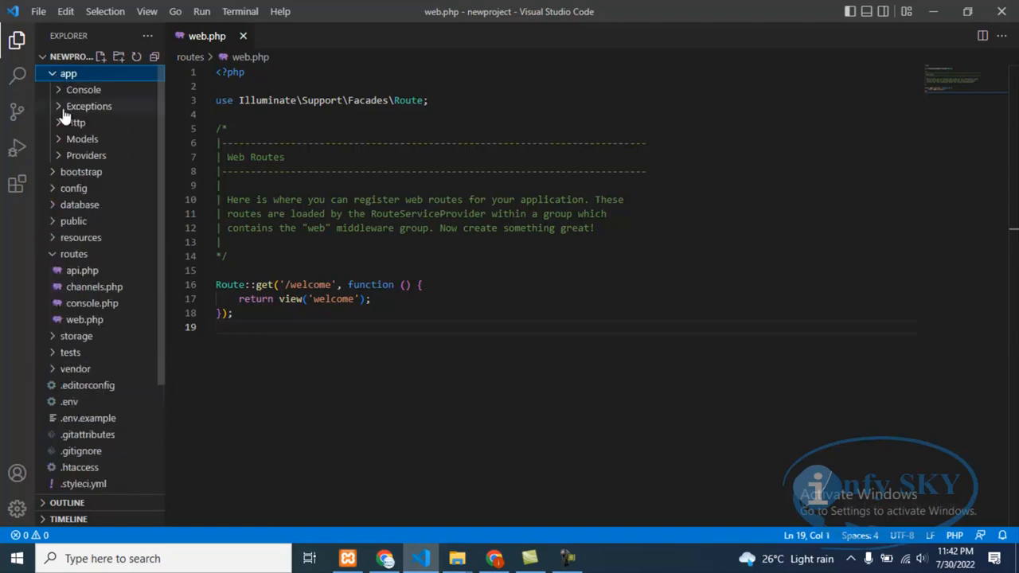
pyautogui.click(75, 121)
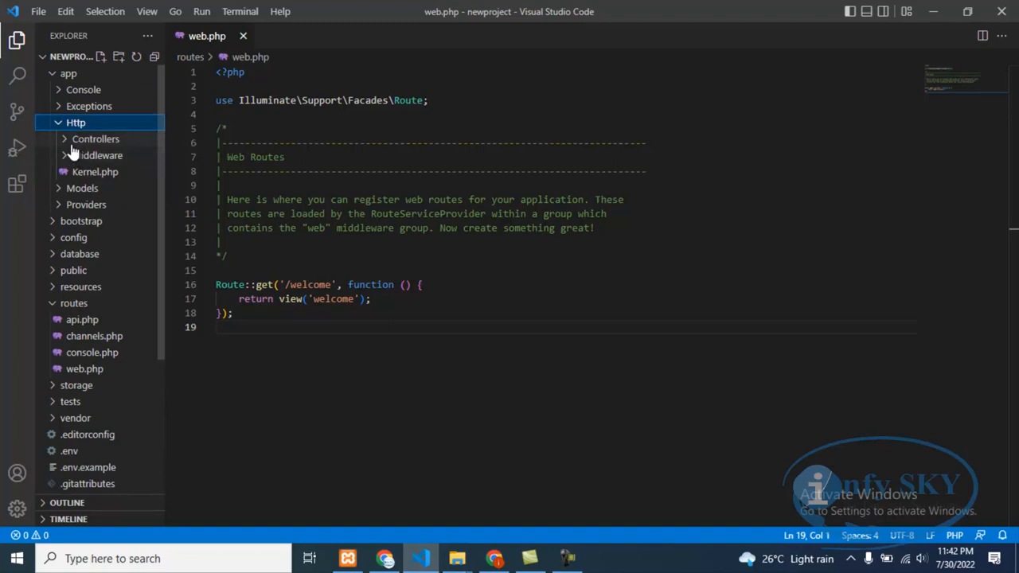
pyautogui.click(96, 139)
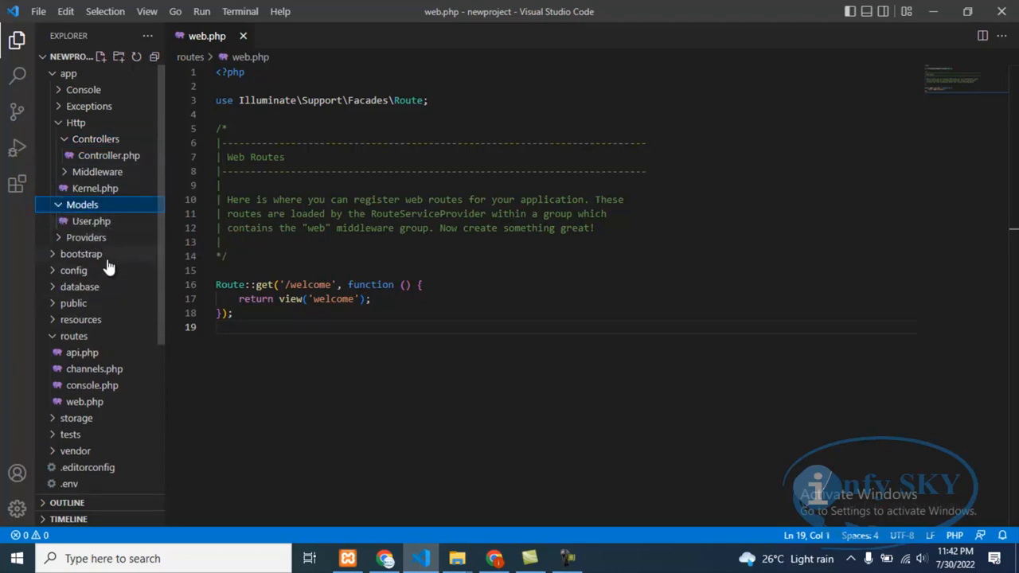
pyautogui.click(86, 237)
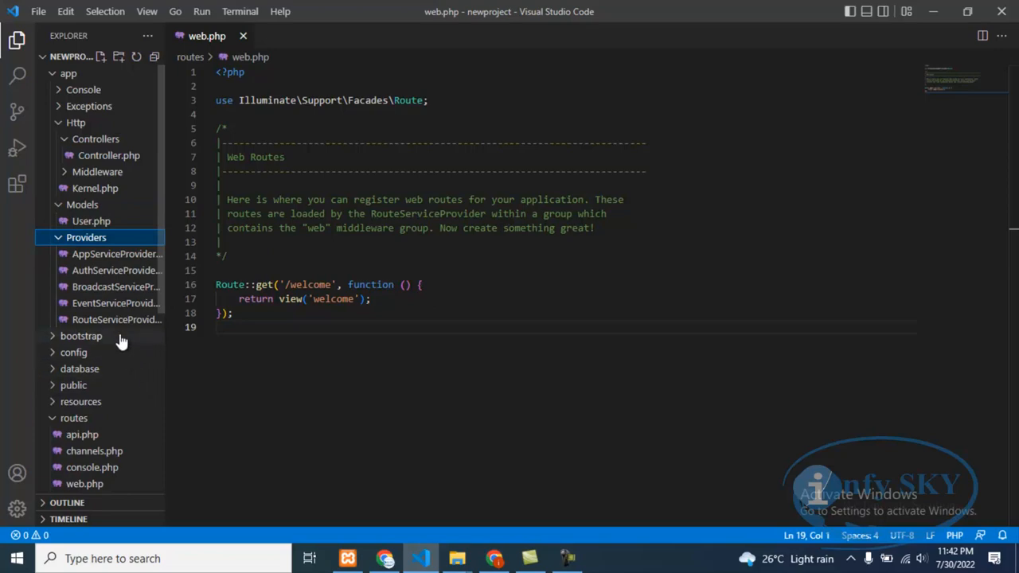
pyautogui.click(116, 320)
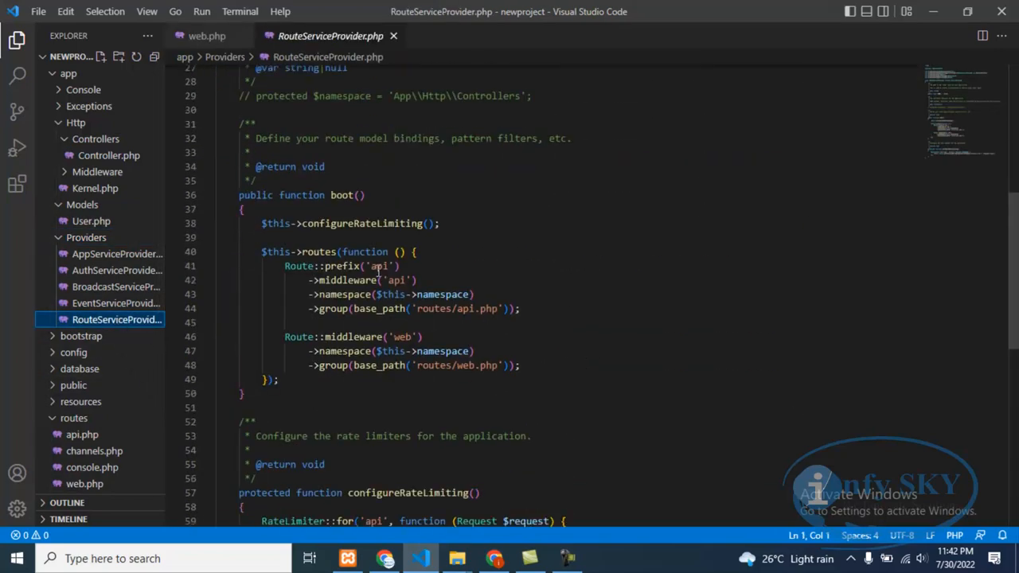
pyautogui.doubleClick(402, 336)
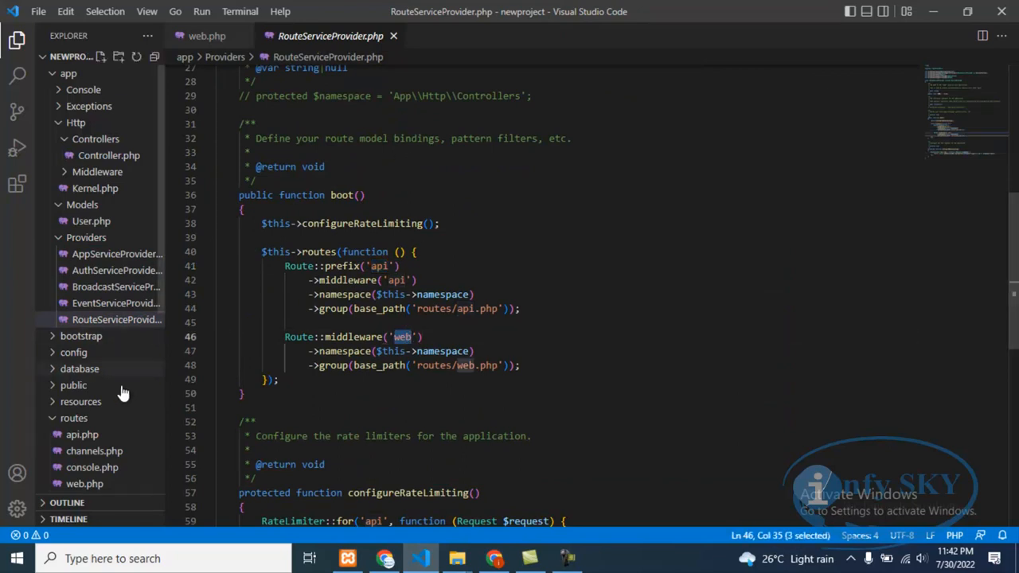
# Step: Expand the database, migrations and resources folders in the Explorer
pyautogui.scroll(-3)
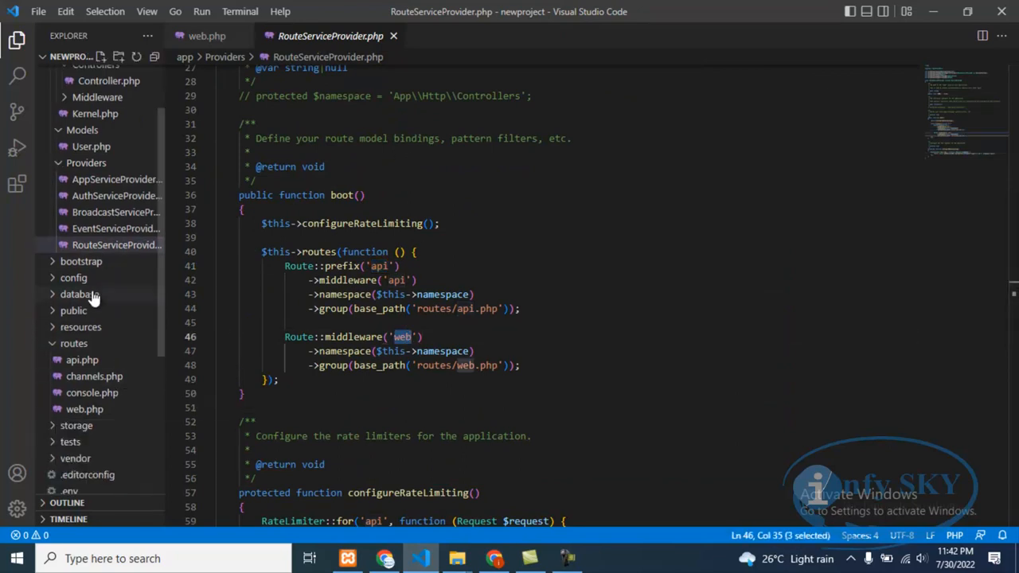
pyautogui.click(79, 294)
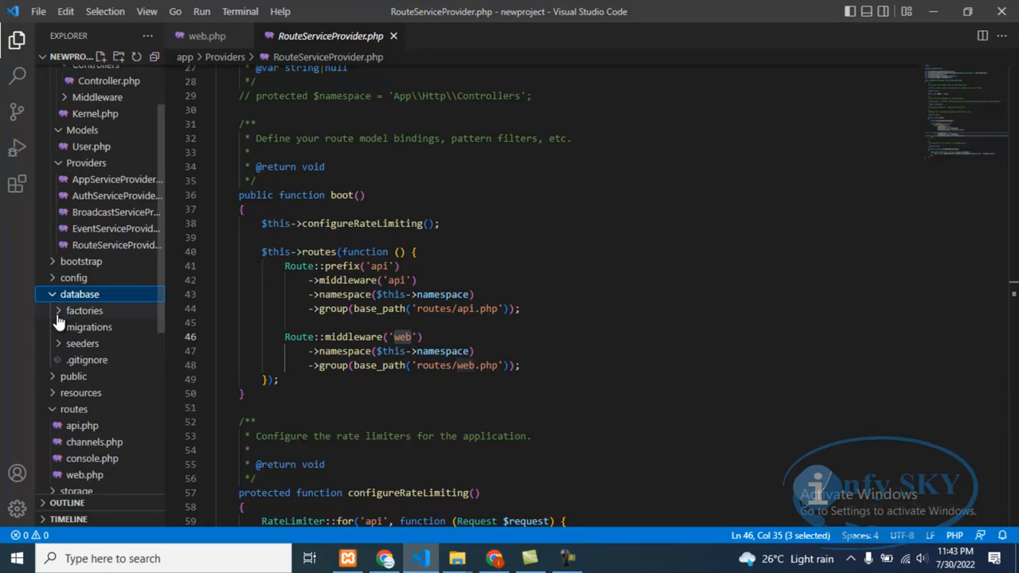
pyautogui.click(89, 326)
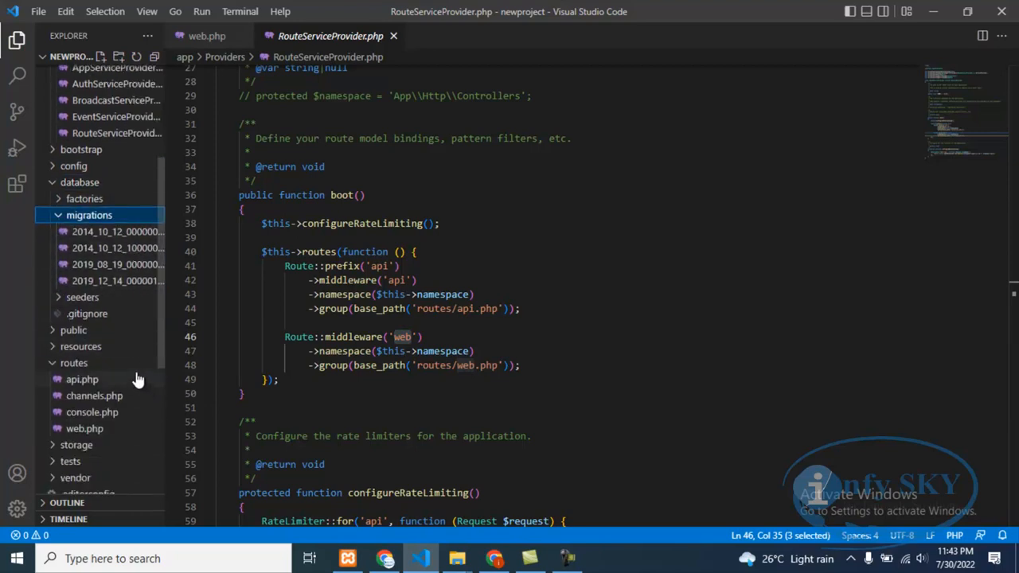
pyautogui.moveTo(111, 404)
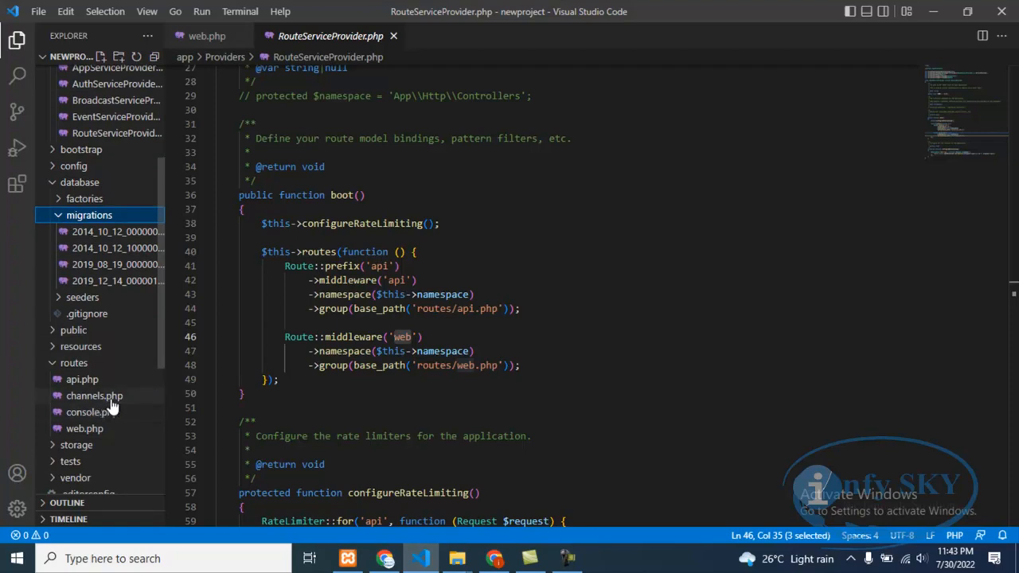
pyautogui.click(81, 347)
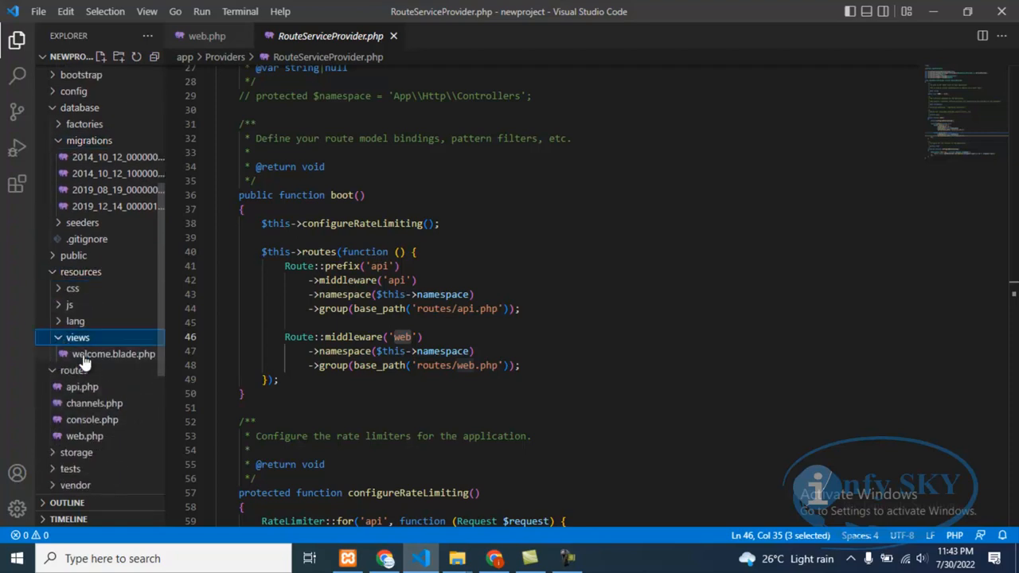
pyautogui.moveTo(84, 352)
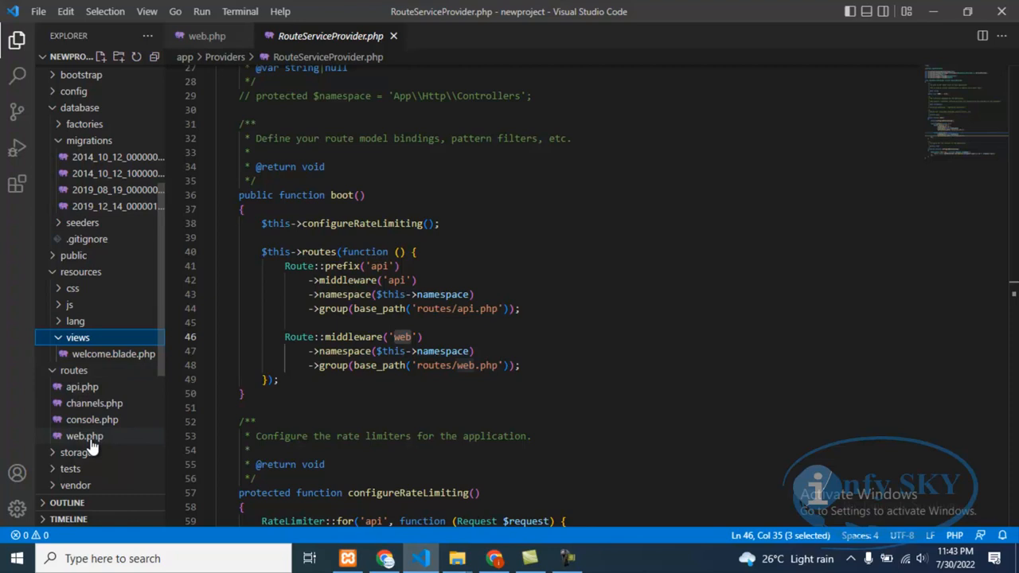
# Step: Open resources/views/welcome.blade.php and remove all of its content
pyautogui.click(85, 435)
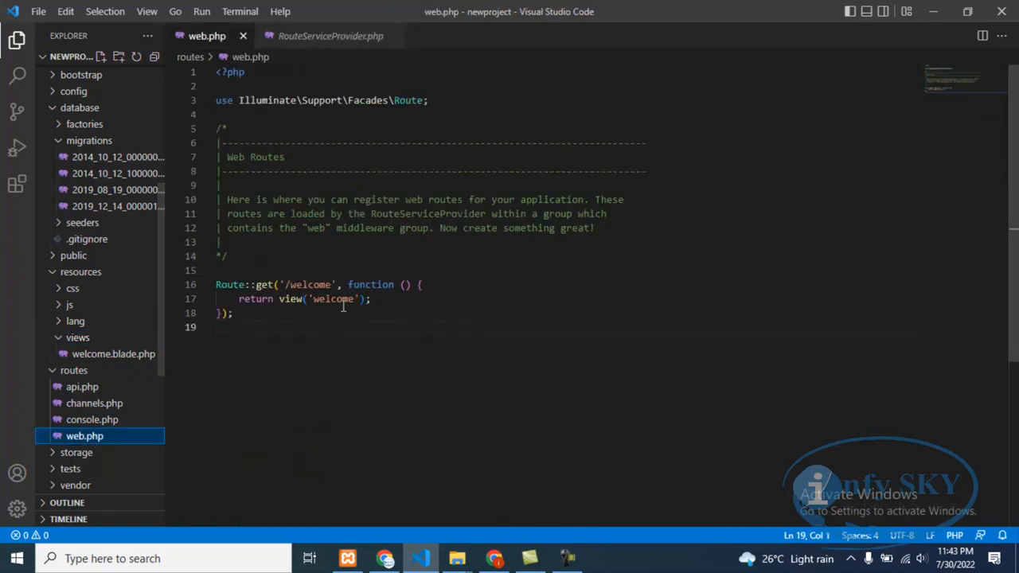
pyautogui.moveTo(216, 284); pyautogui.dragTo(233, 313)
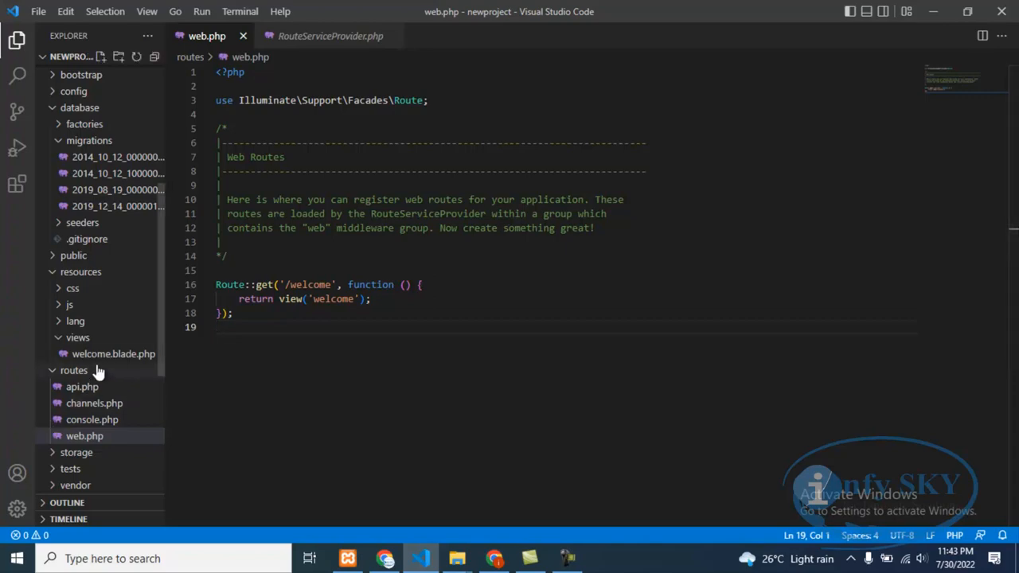
pyautogui.click(113, 354)
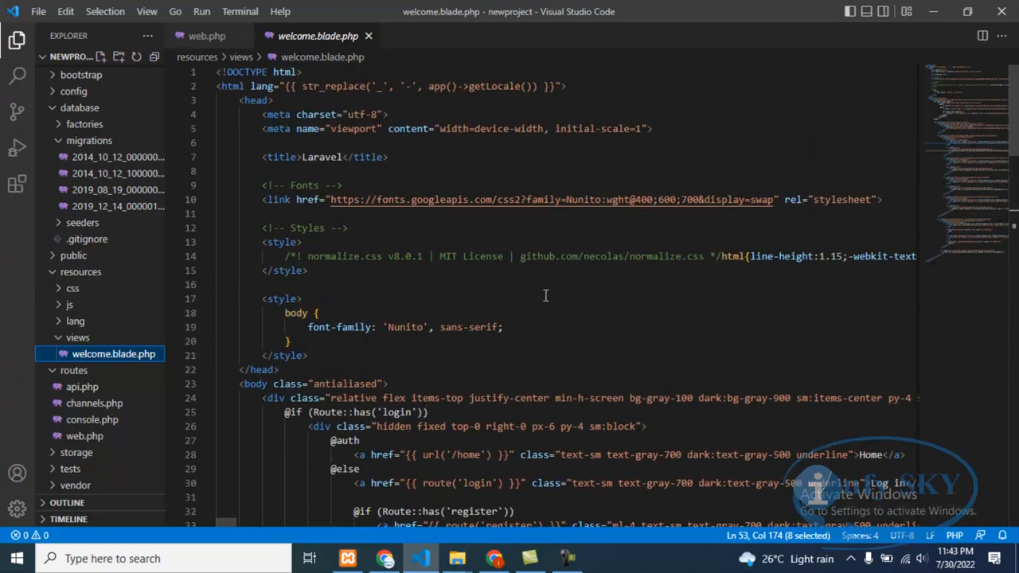
pyautogui.click(78, 337)
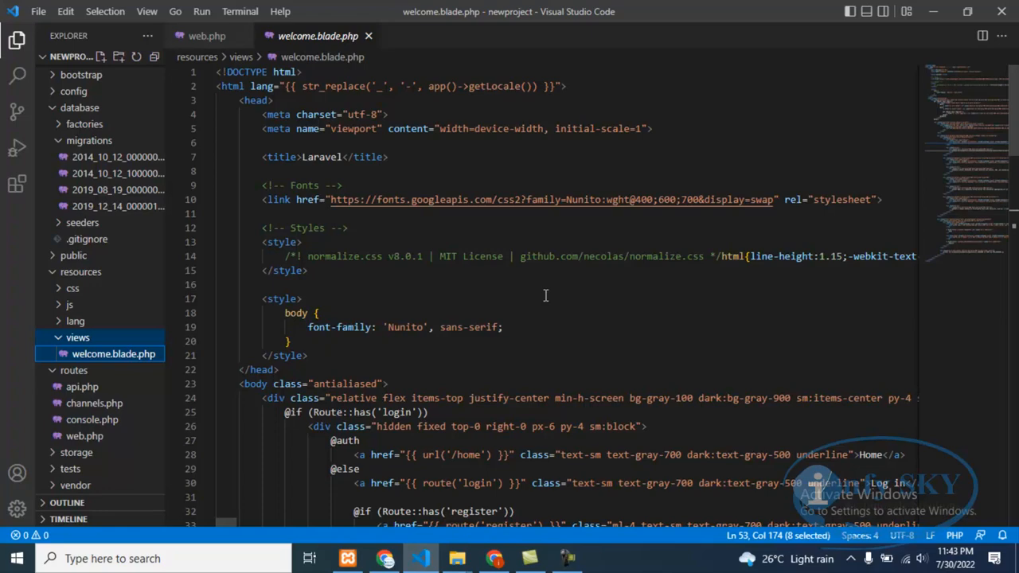
pyautogui.press('ctrl+a')
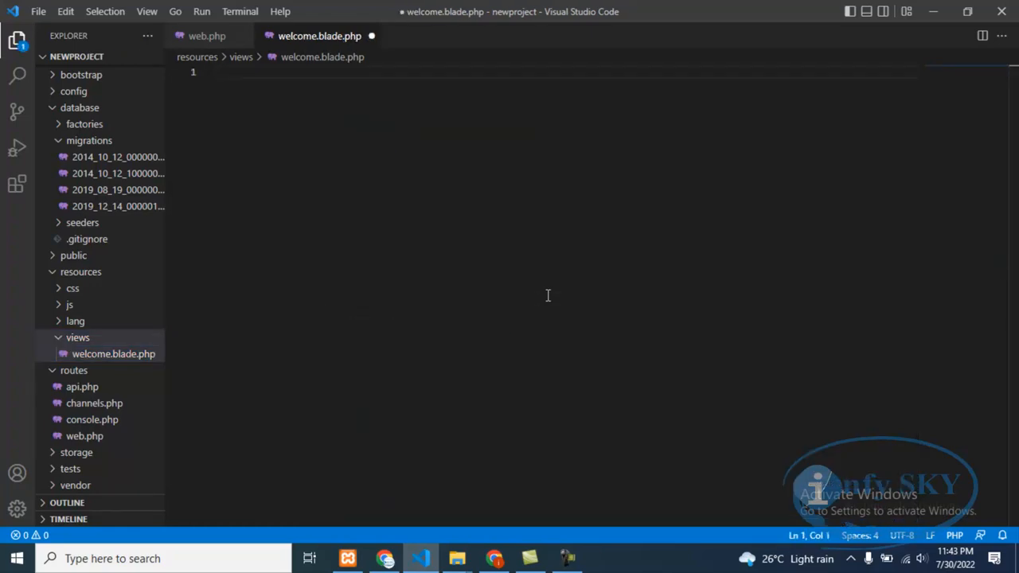
pyautogui.press('ctrl+s')
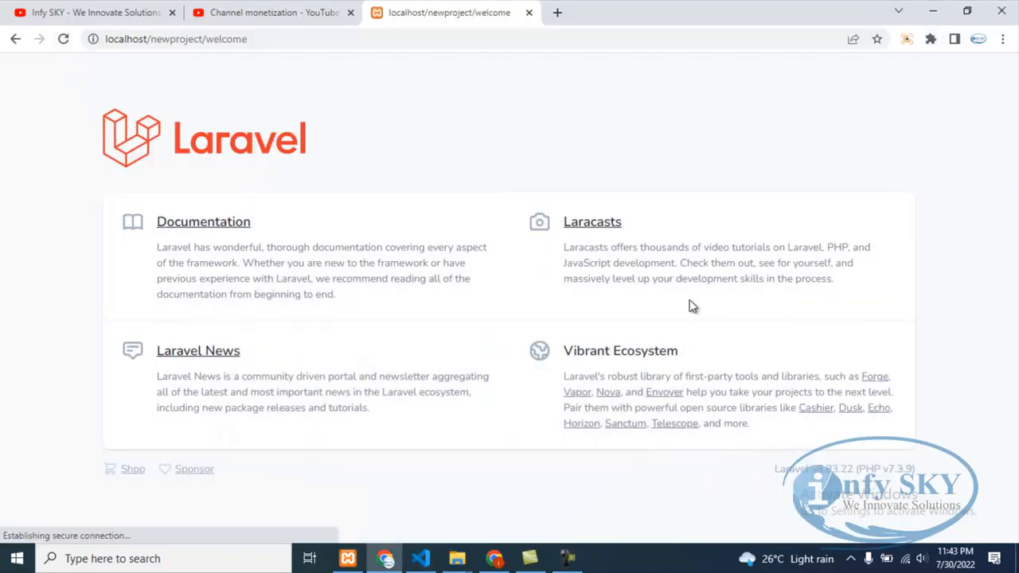
# Step: Return from Chrome to VS Code with the emptied welcome view saved
pyautogui.click(420, 558)
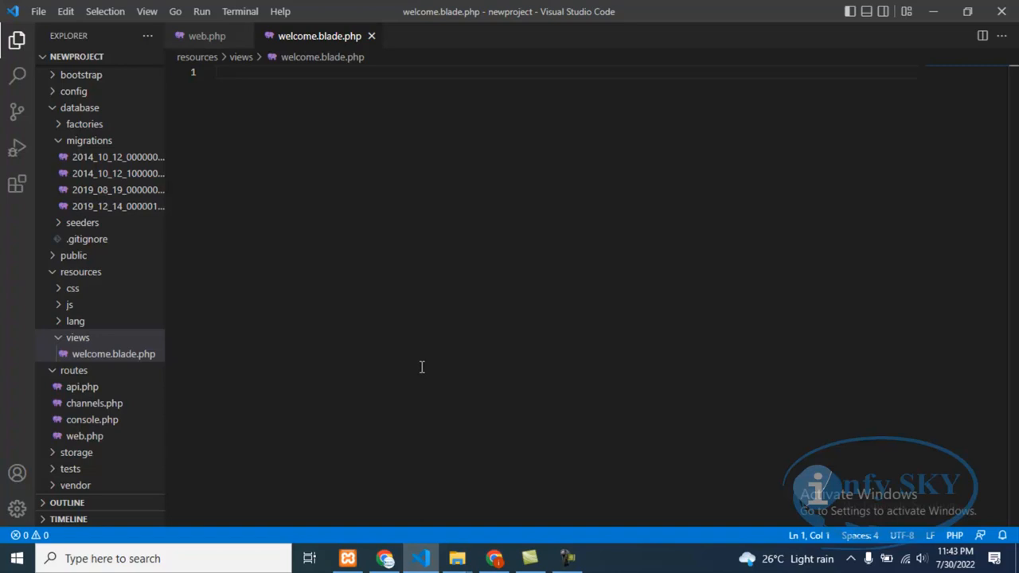
pyautogui.moveTo(422, 367)
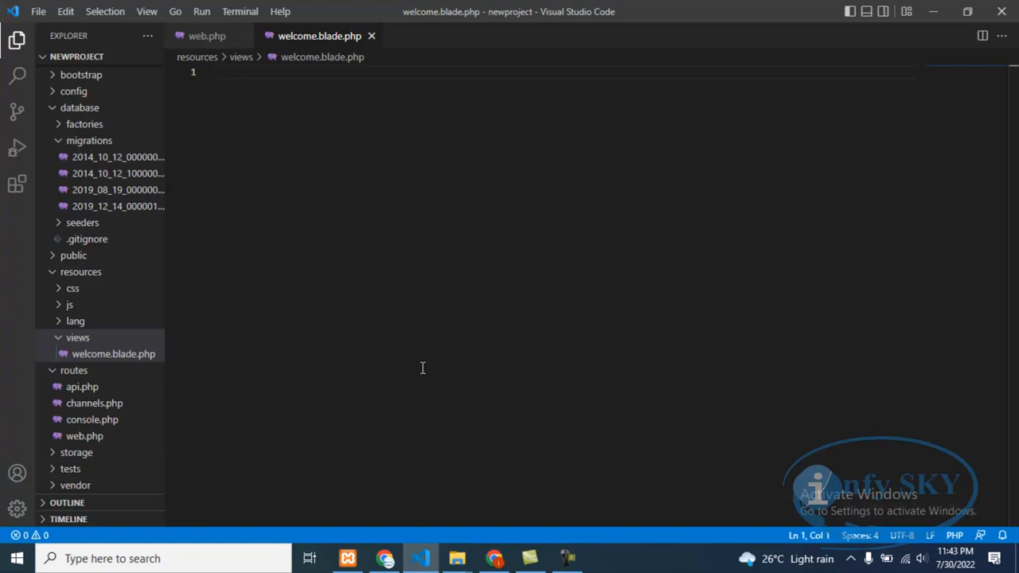
# Step: Fill welcome.blade.php with HTML boilerplate and an h1 'This is blade file', then save
pyautogui.write('!')
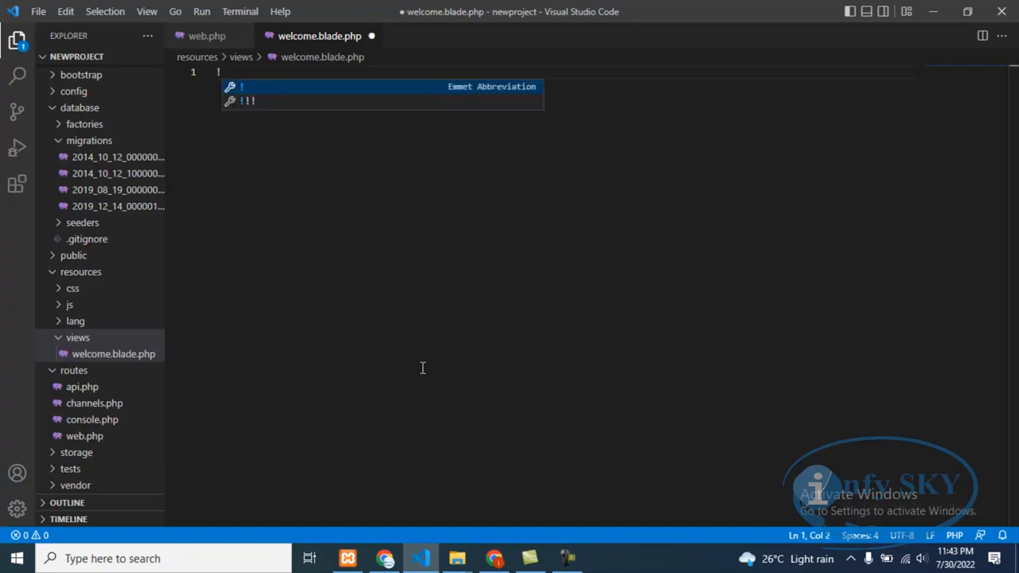
pyautogui.press('Tab')
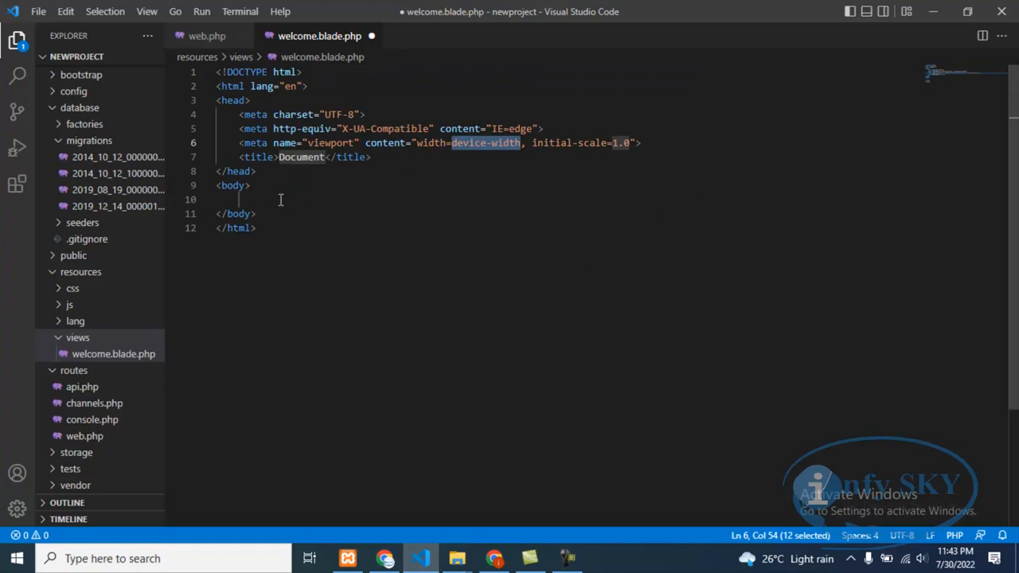
pyautogui.write('h1></h1>')
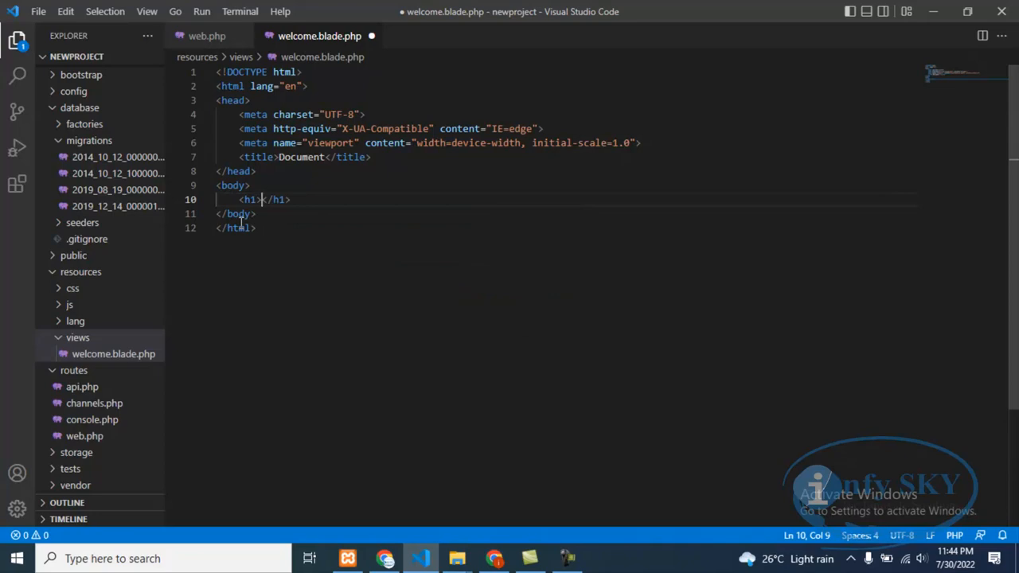
pyautogui.write('H')
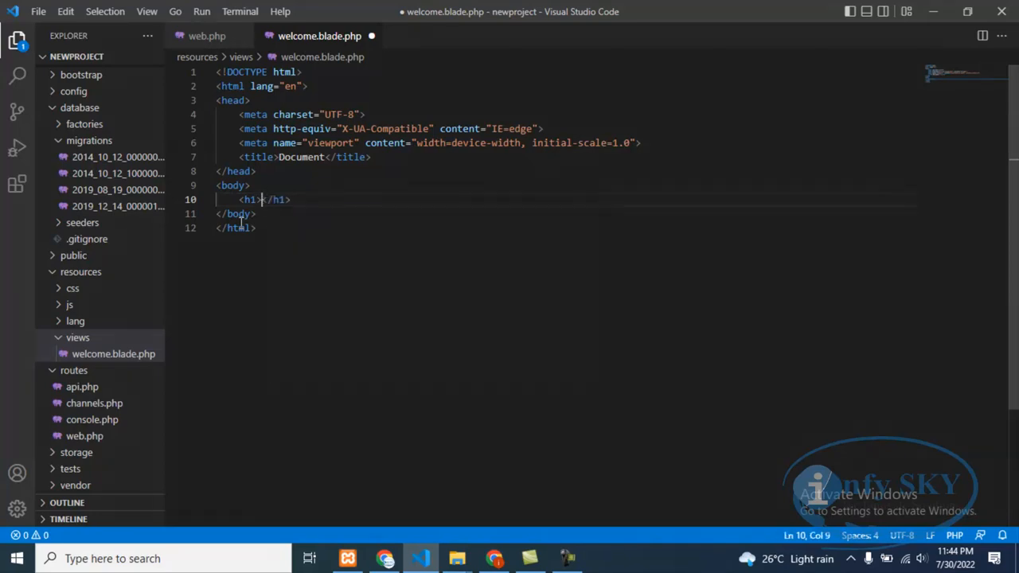
pyautogui.write('This is')
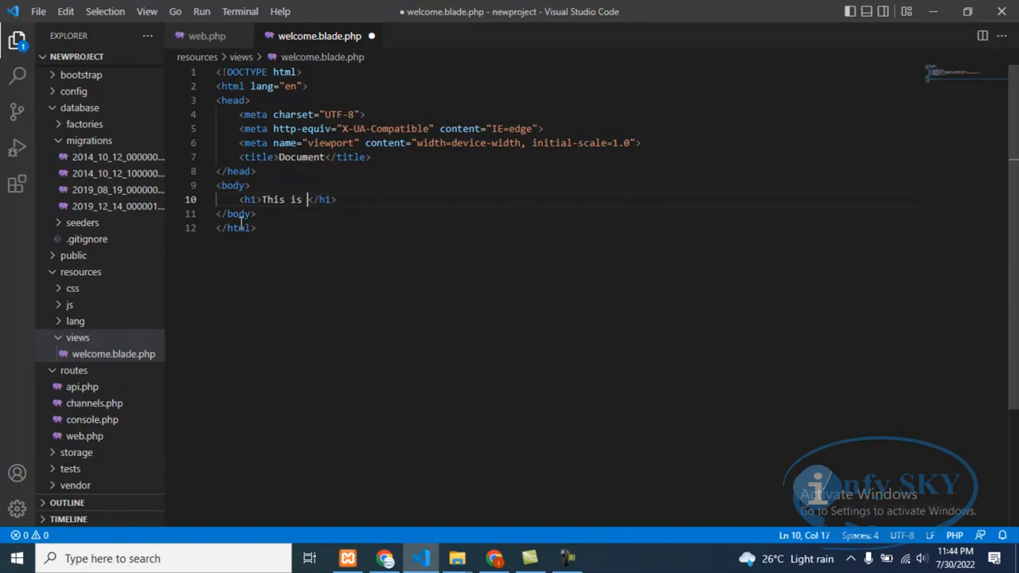
pyautogui.write('blade')
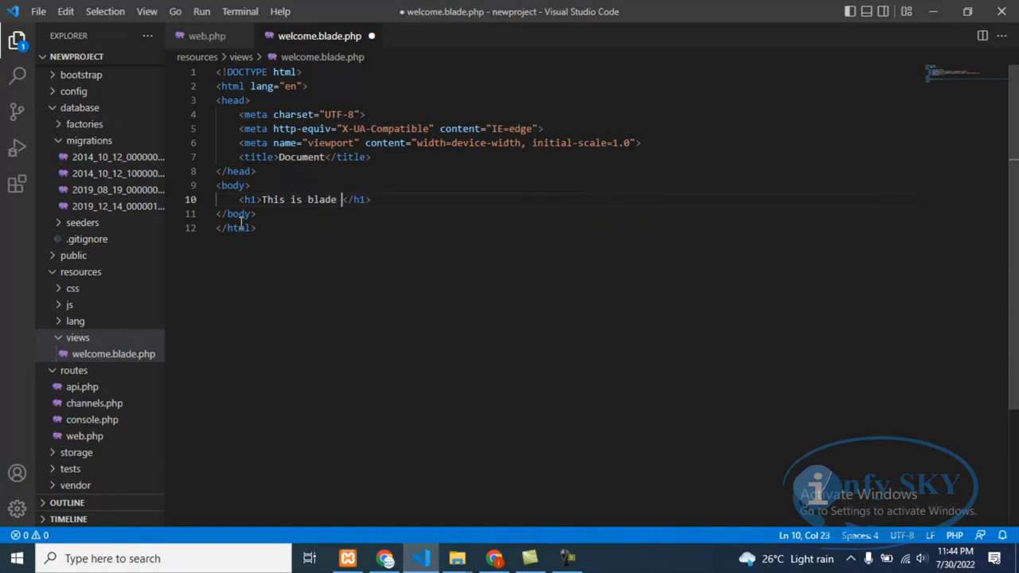
pyautogui.write('file')
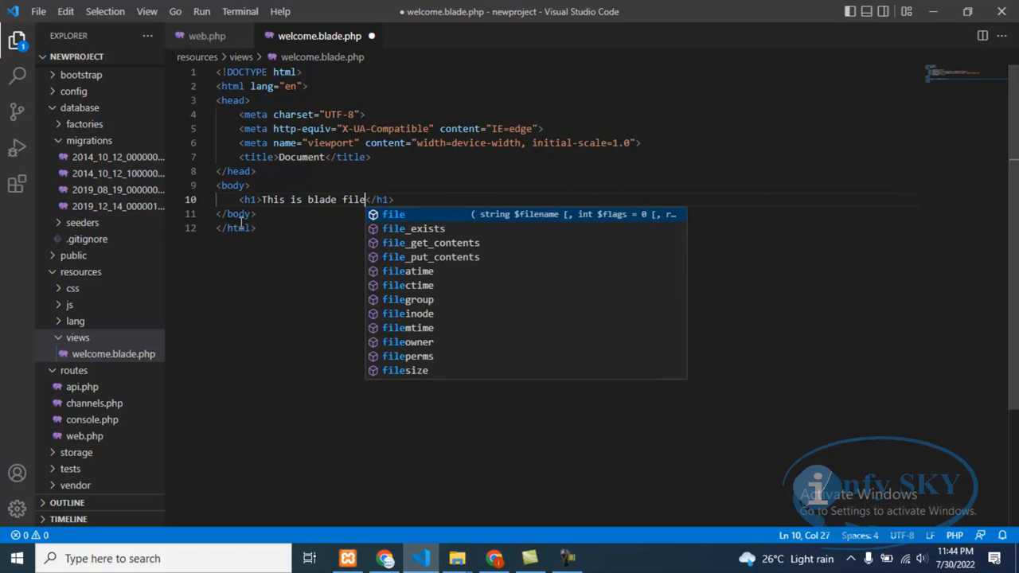
pyautogui.press('Escape')
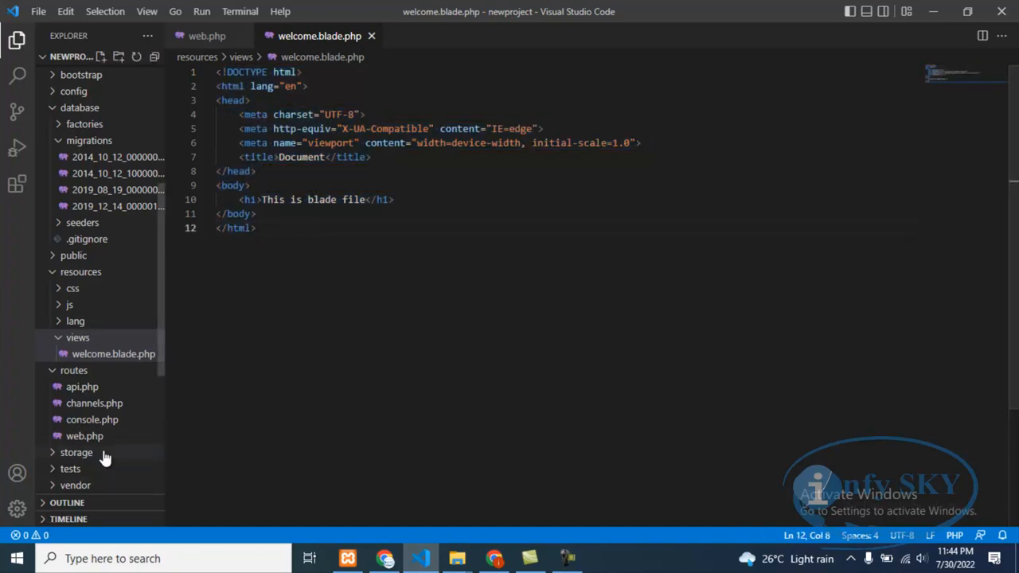
# Step: Change the welcome route path to '/' and add a copied route returning the 'index' view
pyautogui.click(84, 435)
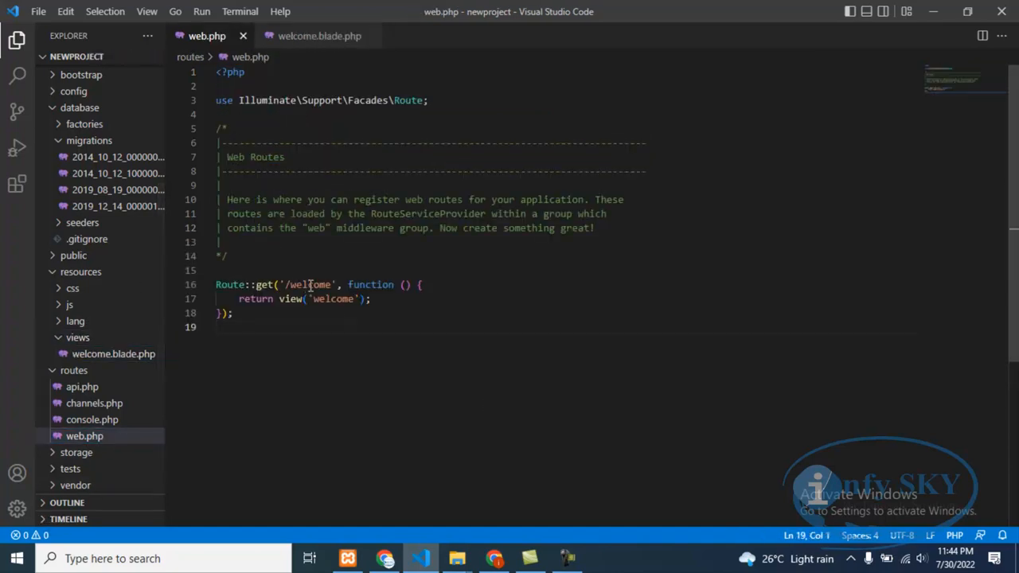
pyautogui.doubleClick(308, 284)
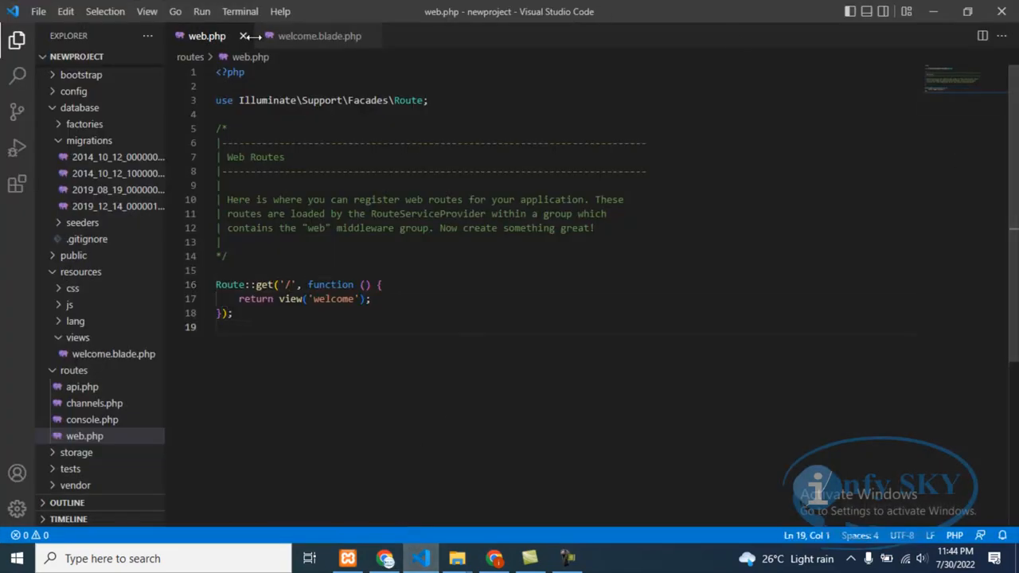
pyautogui.moveTo(216, 284); pyautogui.dragTo(234, 313)
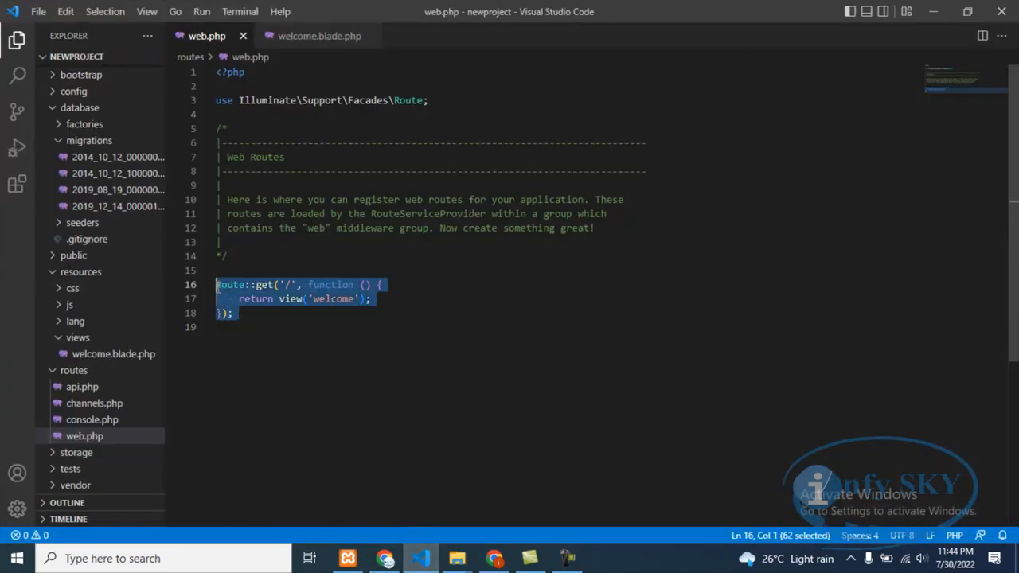
pyautogui.click(231, 312)
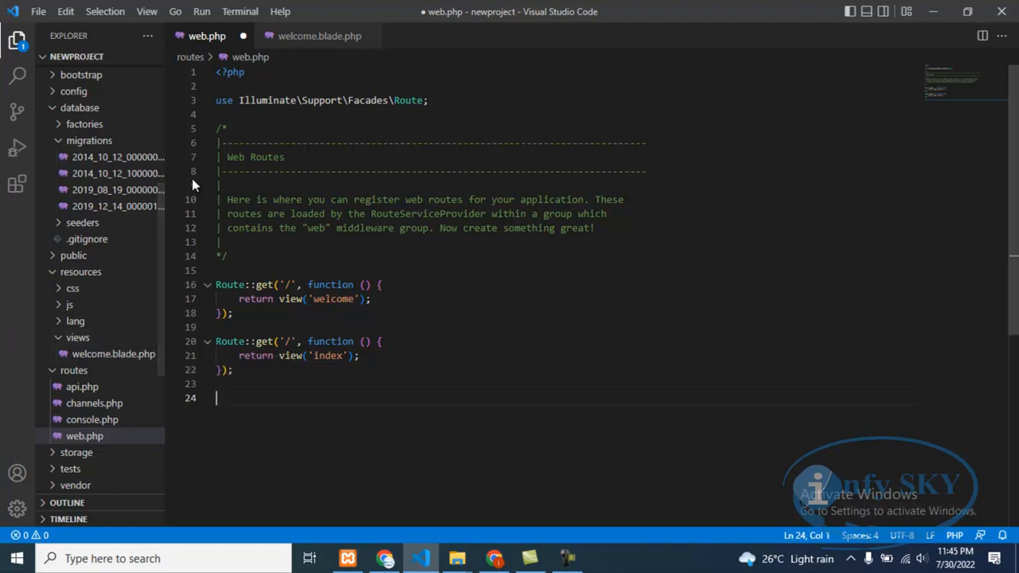
pyautogui.press('ctrl+s')
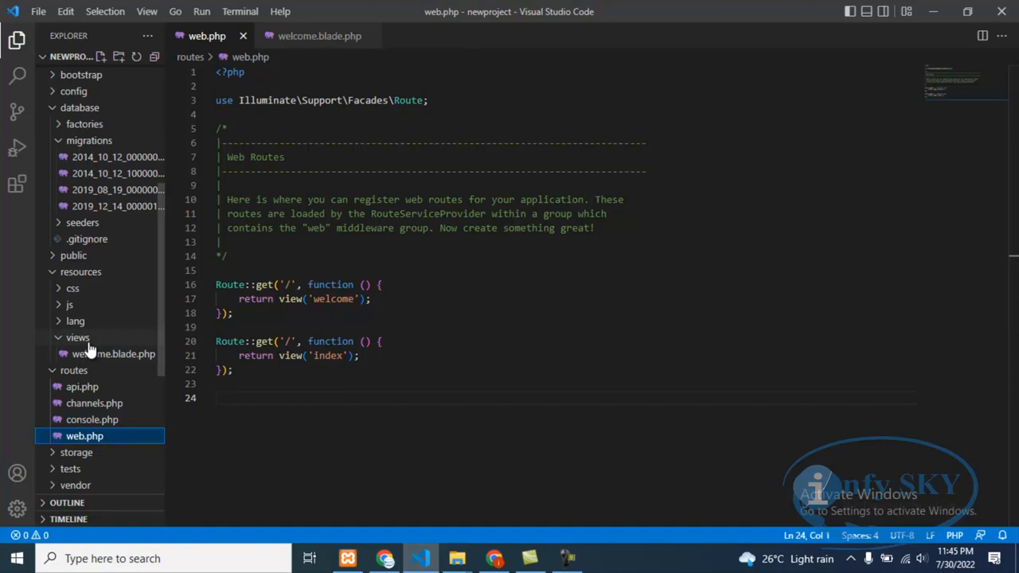
# Step: Create index.blade.php inside the resources/views folder
pyautogui.click(78, 337)
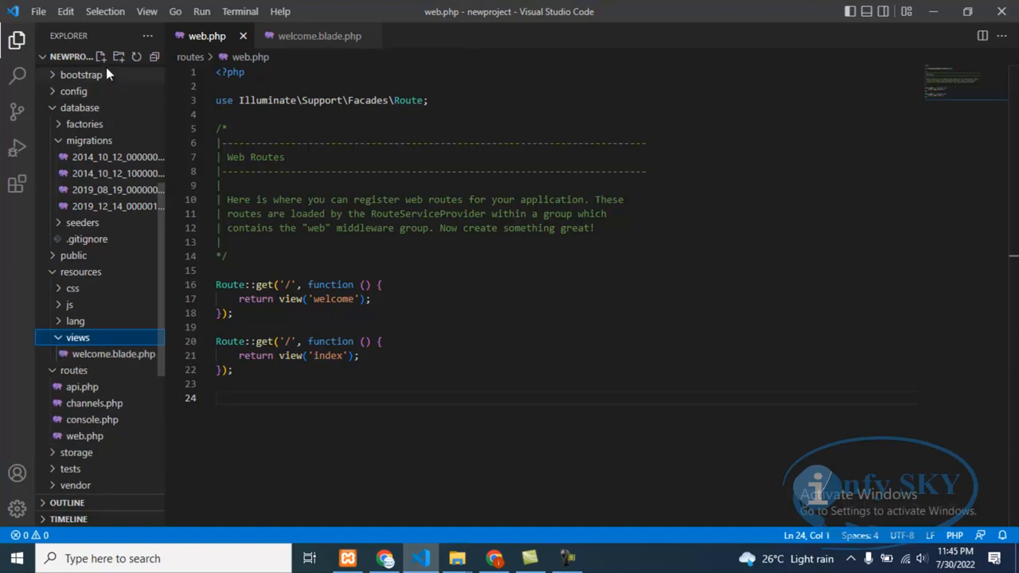
pyautogui.click(118, 57)
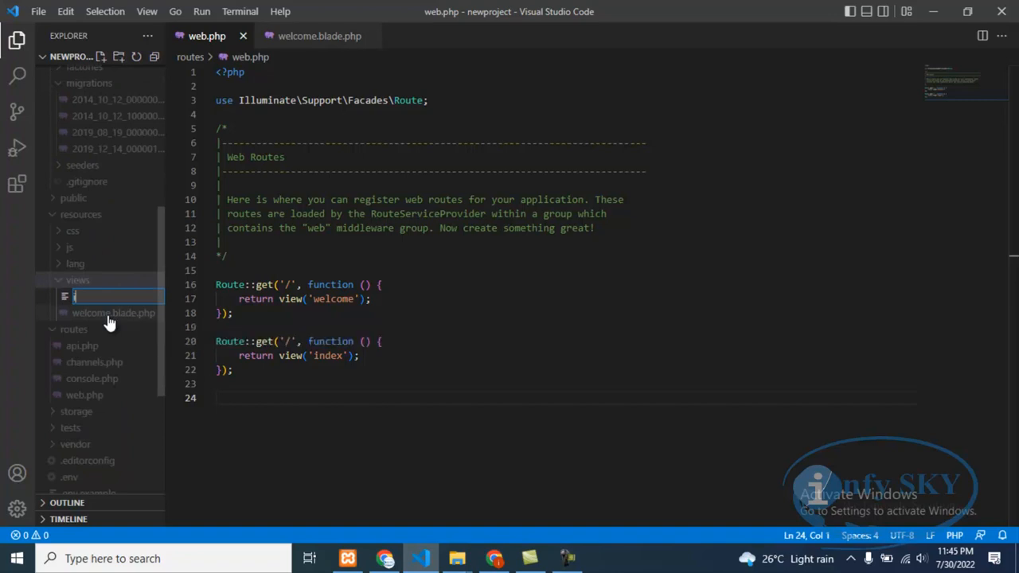
pyautogui.write('index.blade.php')
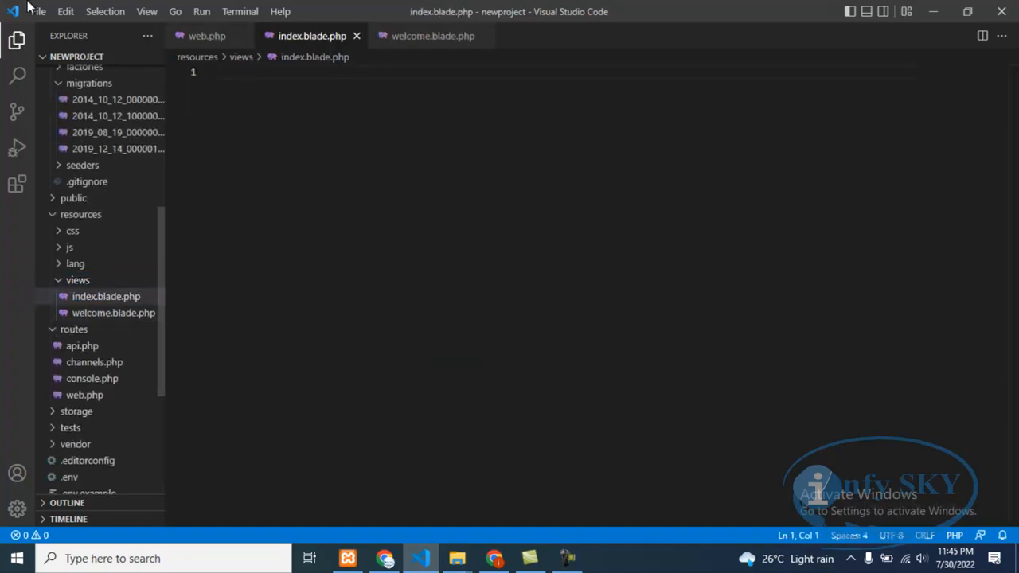
pyautogui.moveTo(552, 260)
pyautogui.write('boots')
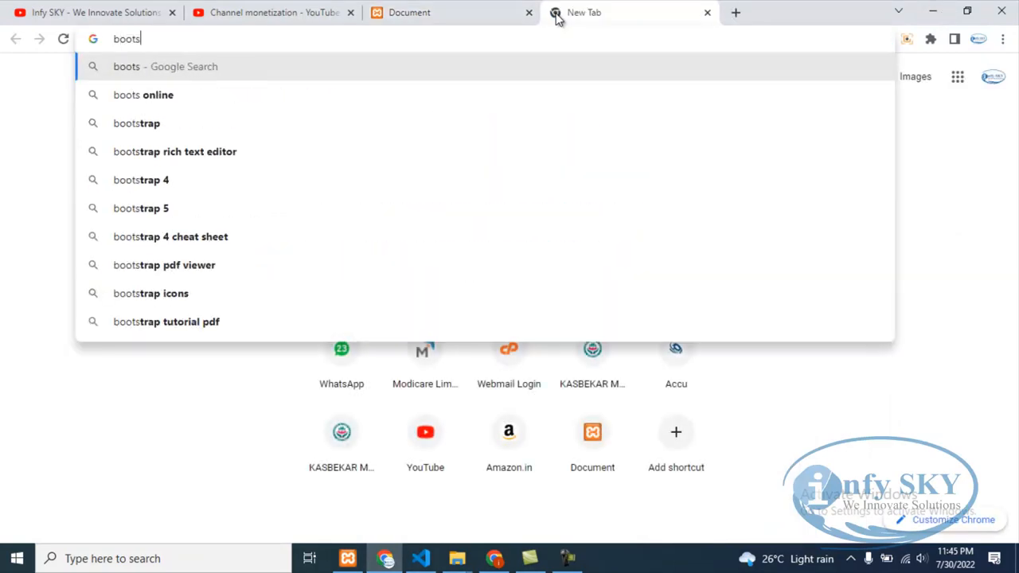
# Step: Search for Bootstrap 5 examples and open the Bootstrap v5.0 Examples page
pyautogui.write('rap')
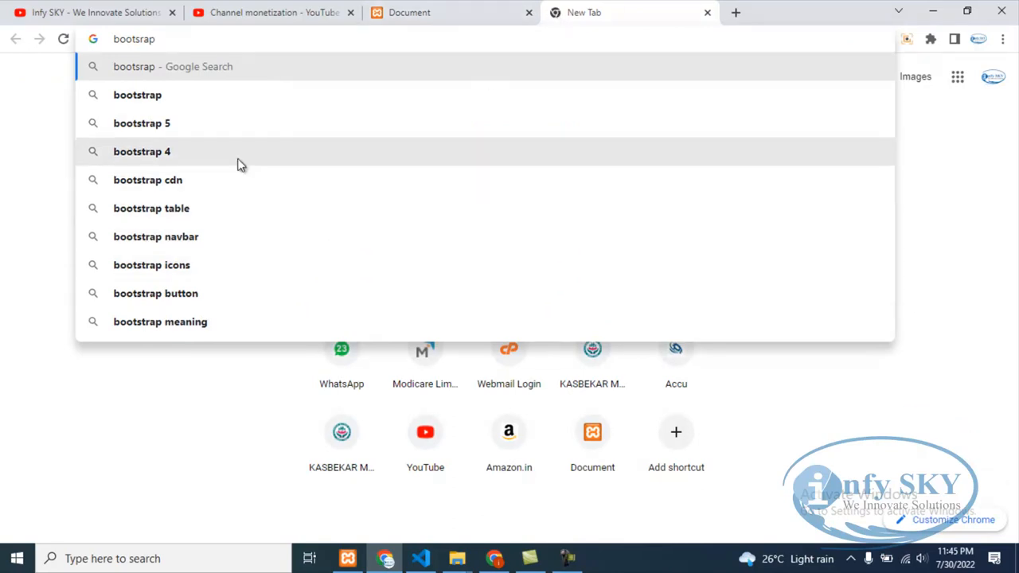
pyautogui.click(142, 122)
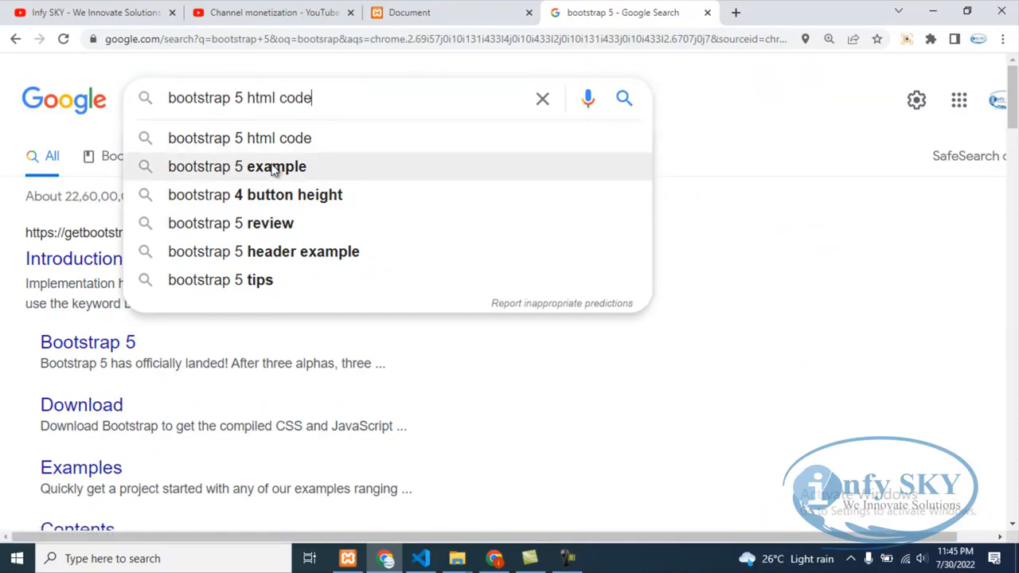
pyautogui.click(236, 166)
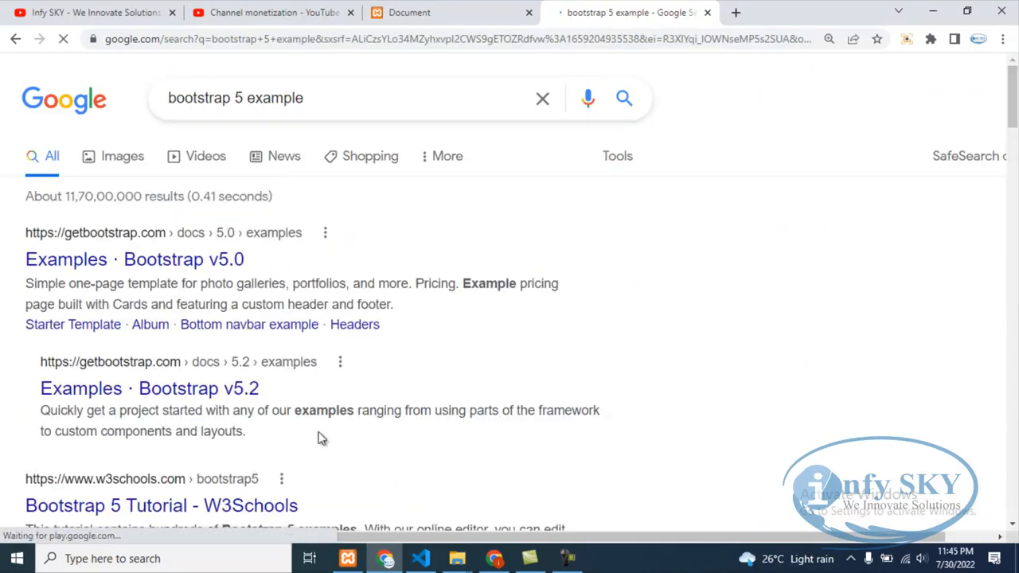
pyautogui.click(134, 259)
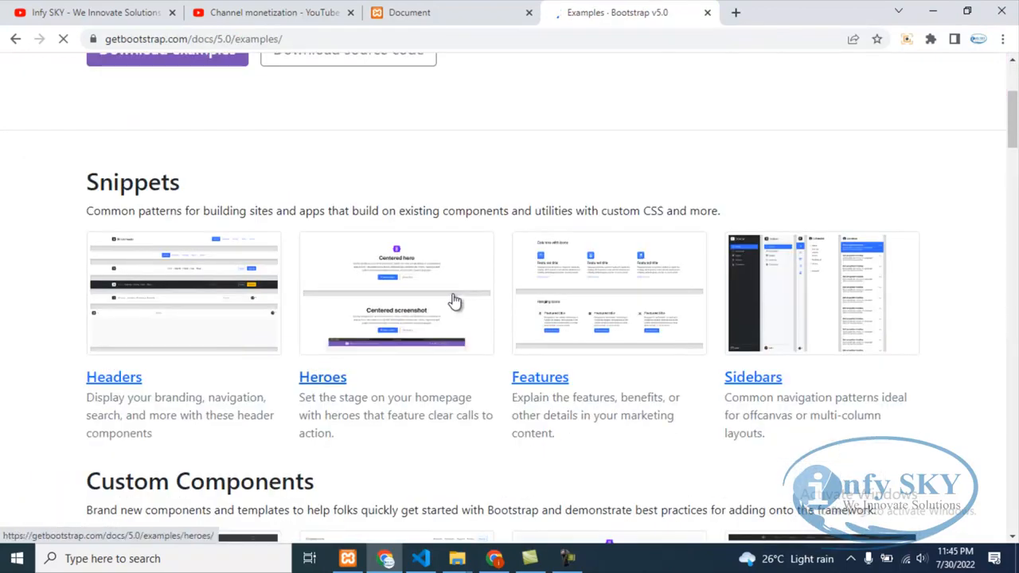
pyautogui.scroll(-3)
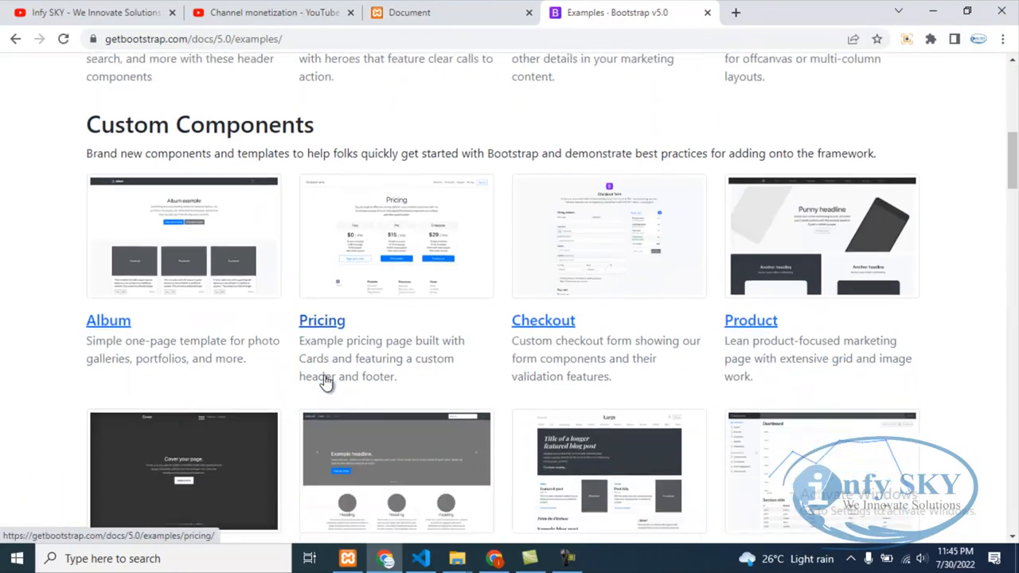
pyautogui.scroll(-3)
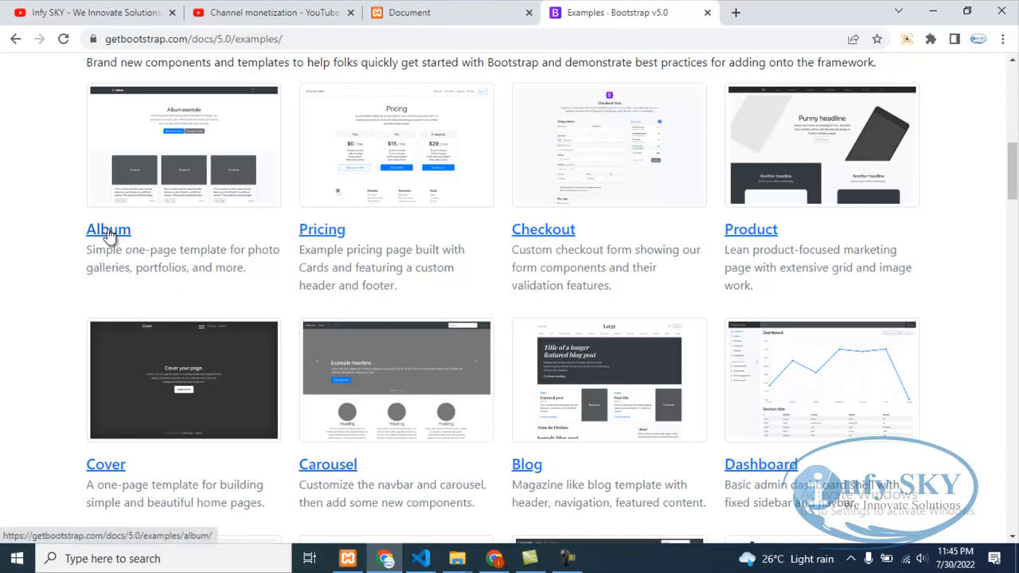
# Step: Browse the Album example's cards, then begin a W3Schools search
pyautogui.click(107, 229)
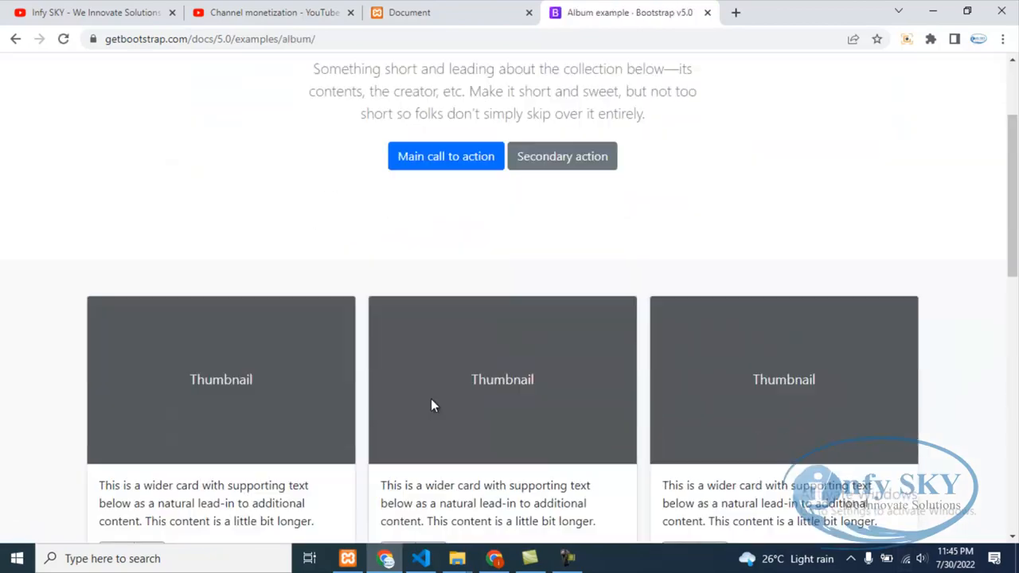
pyautogui.scroll(-3)
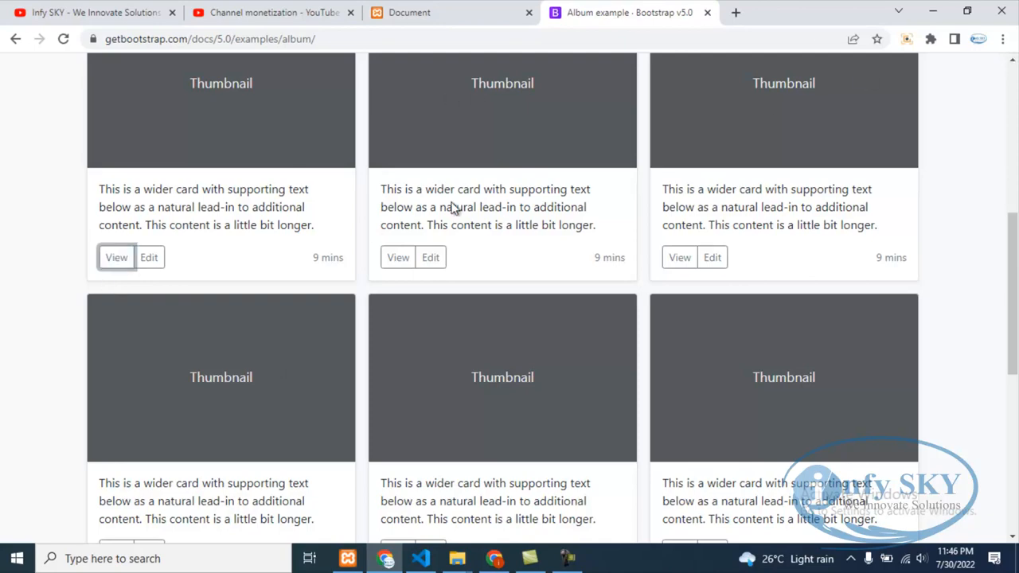
pyautogui.scroll(3)
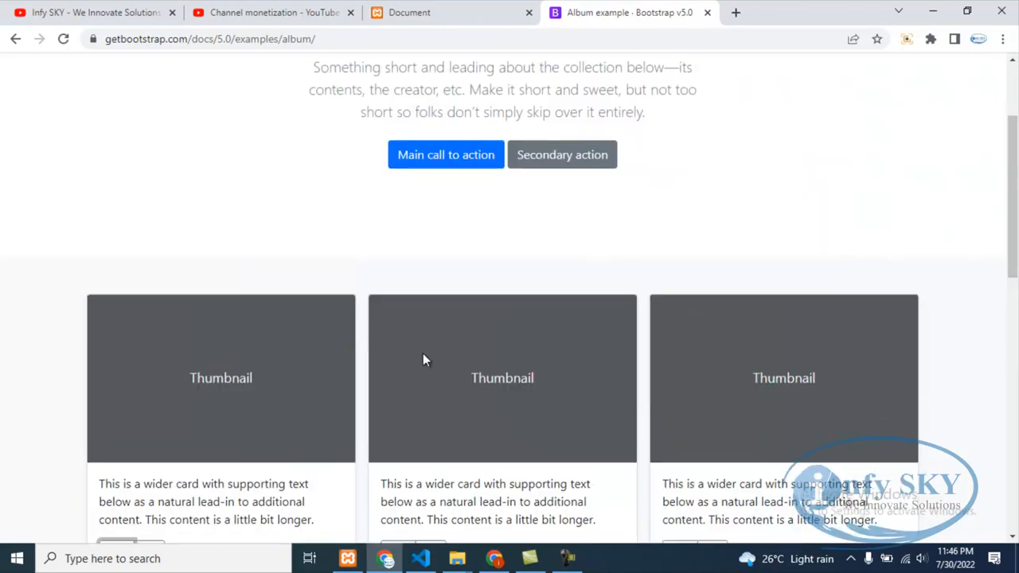
pyautogui.scroll(-3)
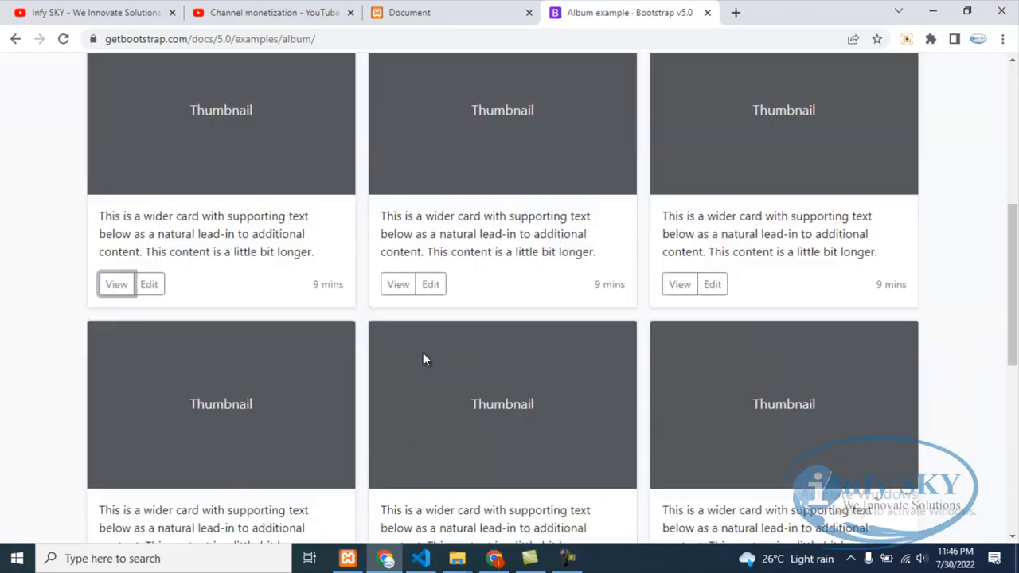
pyautogui.scroll(3)
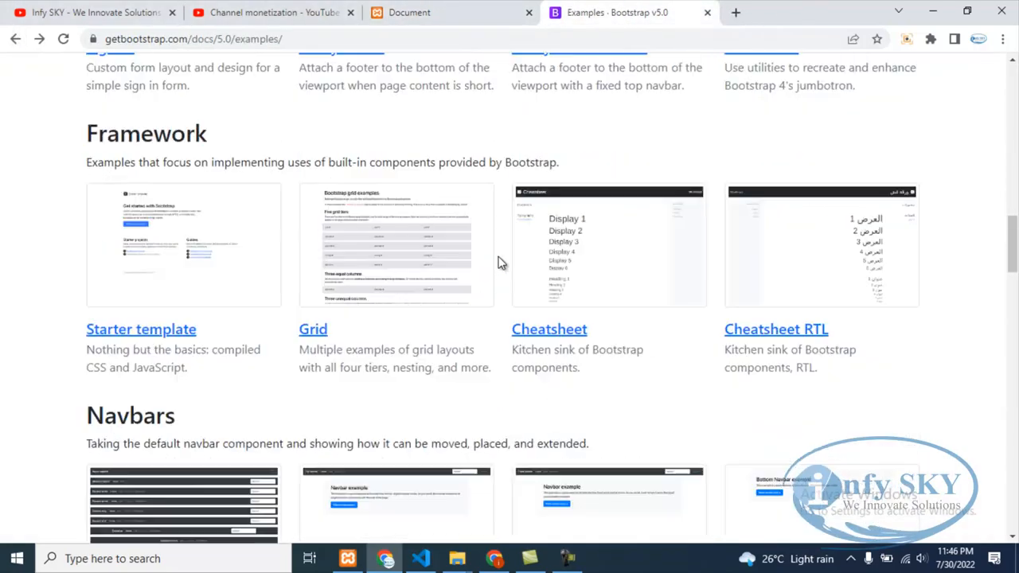
pyautogui.write('w3 school lo')
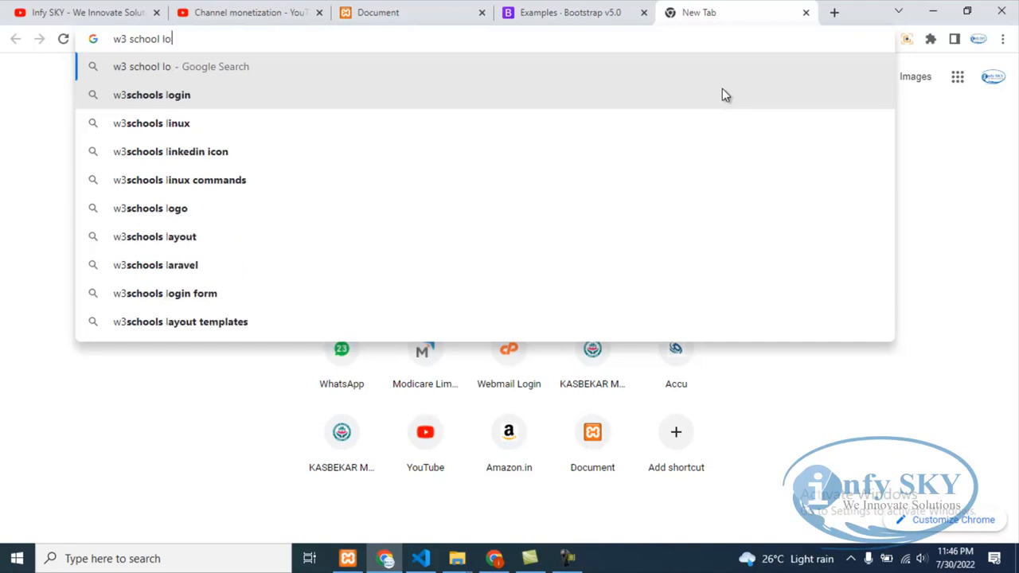
# Step: Search 'w3schools login signup form' and open its Sign Up Form example in the Tryit Editor
pyautogui.write('gin')
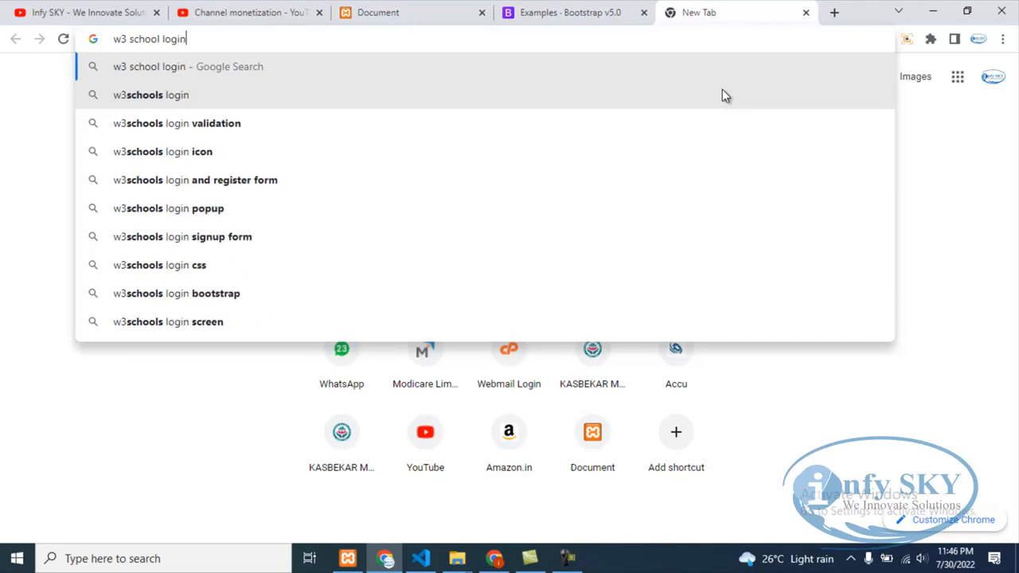
pyautogui.moveTo(174, 237)
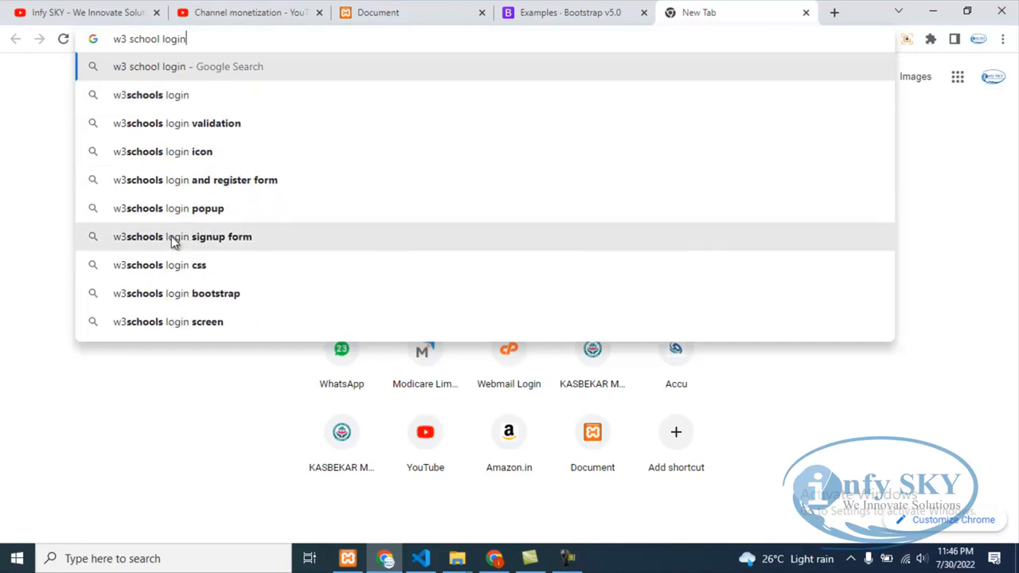
pyautogui.click(183, 237)
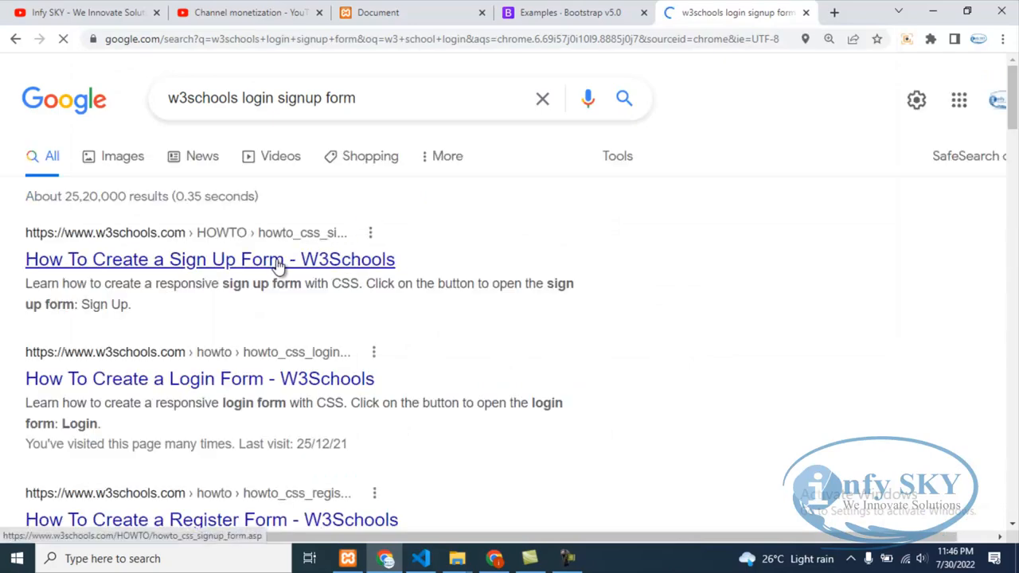
pyautogui.click(210, 258)
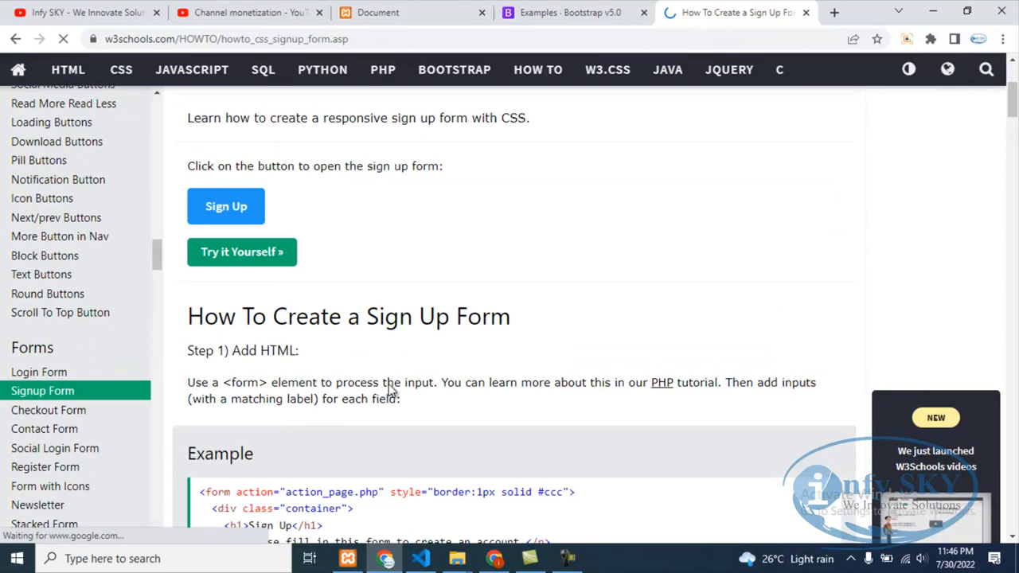
pyautogui.scroll(-3)
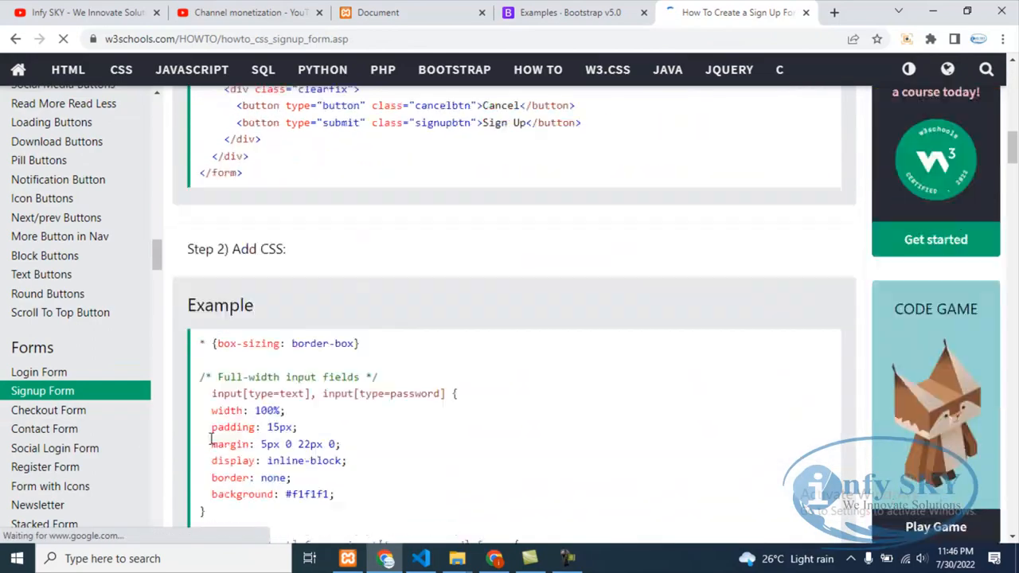
pyautogui.scroll(-3)
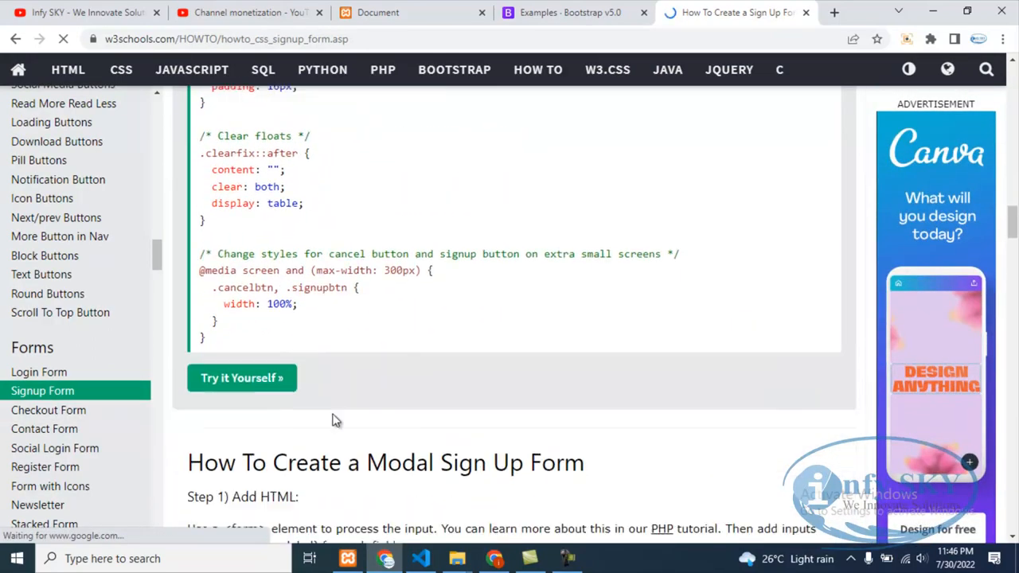
pyautogui.click(242, 378)
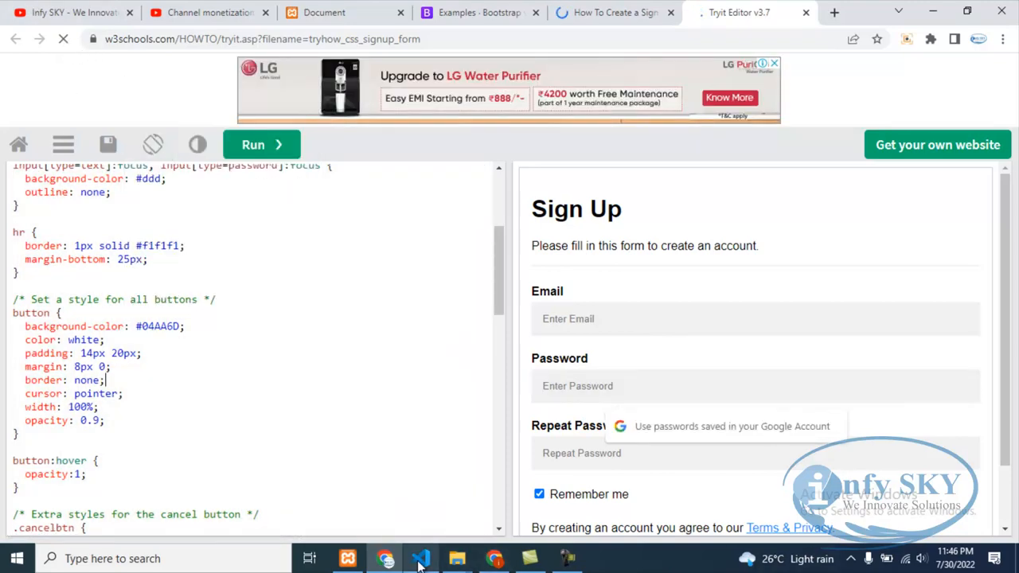
# Step: Add 'border: none;' in index.blade.php, then copy the Tryit sign-up form code
pyautogui.click(421, 558)
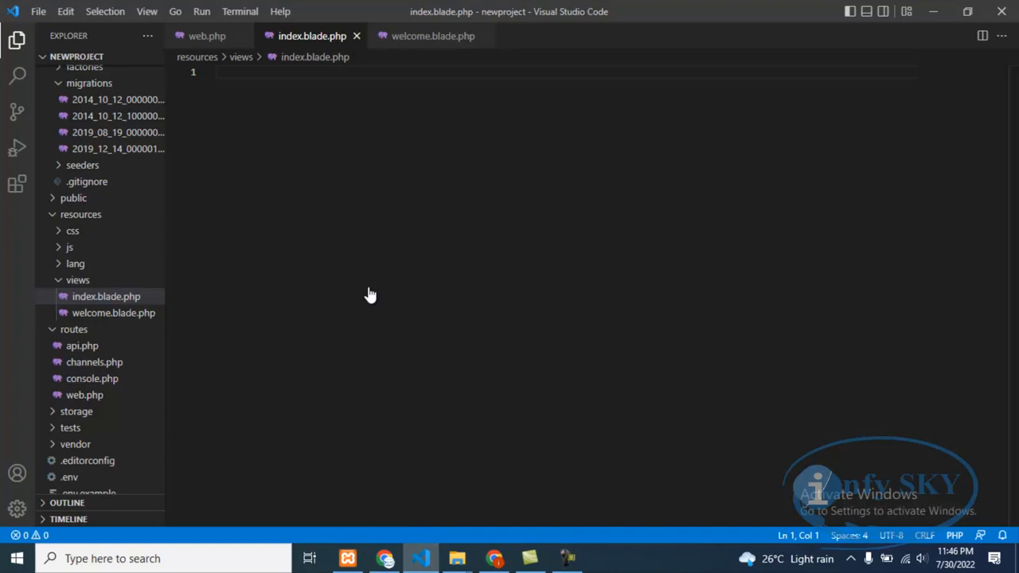
pyautogui.write('border: none;')
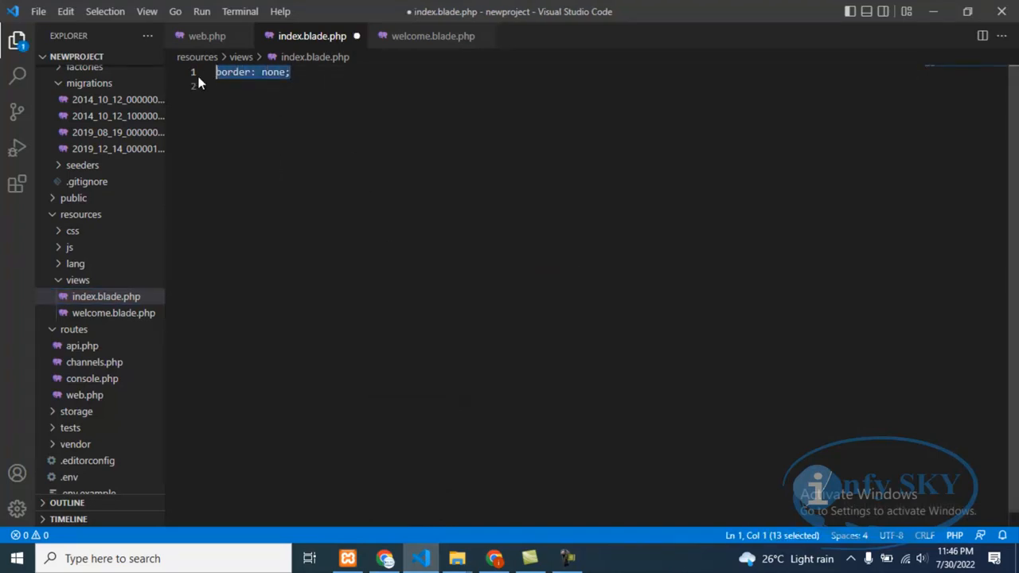
pyautogui.click(384, 558)
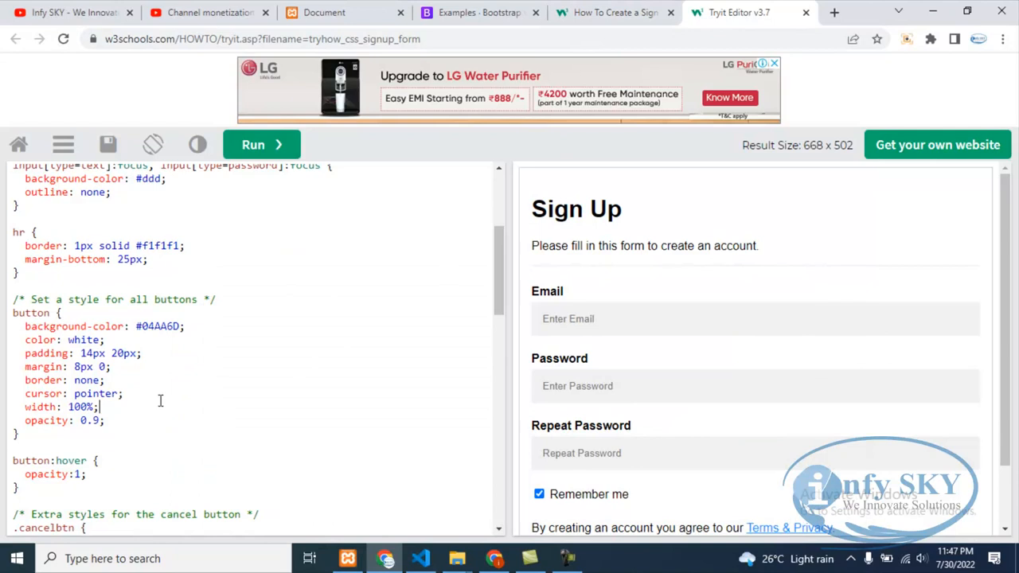
pyautogui.rightClick(159, 401)
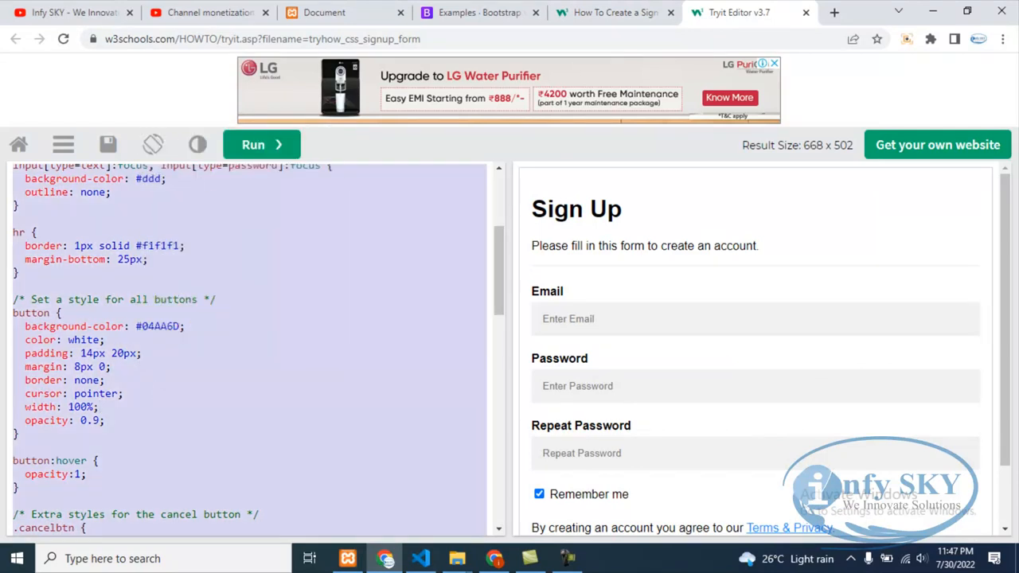
pyautogui.moveTo(420, 557)
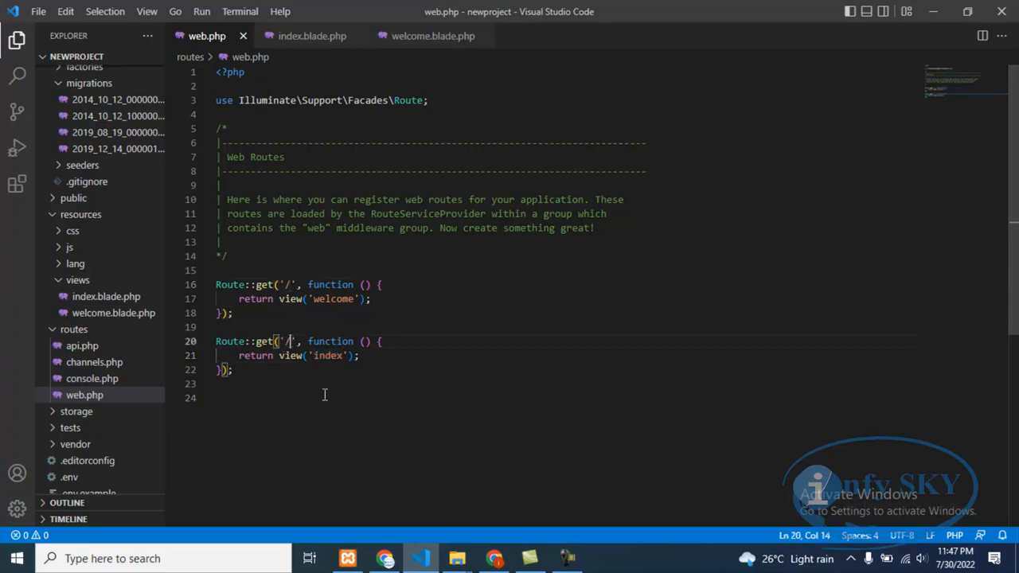
# Step: Change the second Route::get path in web.php to '/index'
pyautogui.write('inde')
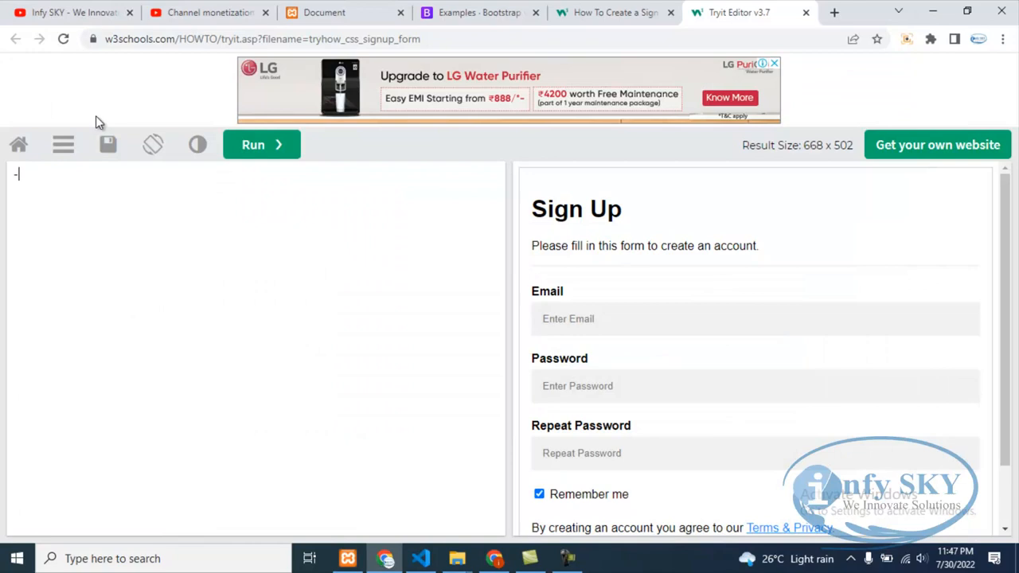
# Step: Show localhost/newproject/index with the Sign Up form in the localhost tab
pyautogui.click(342, 12)
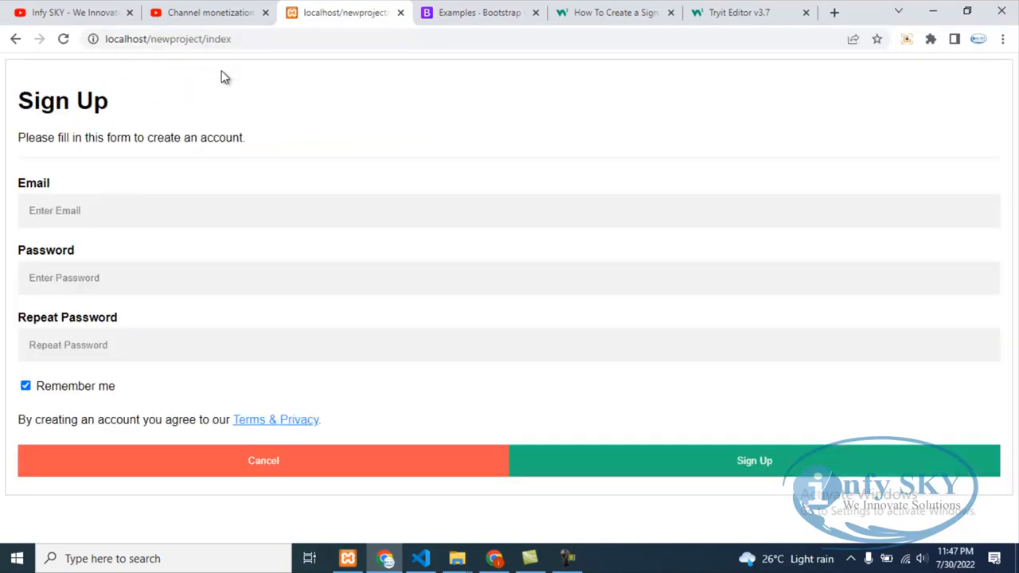
pyautogui.moveTo(458, 177)
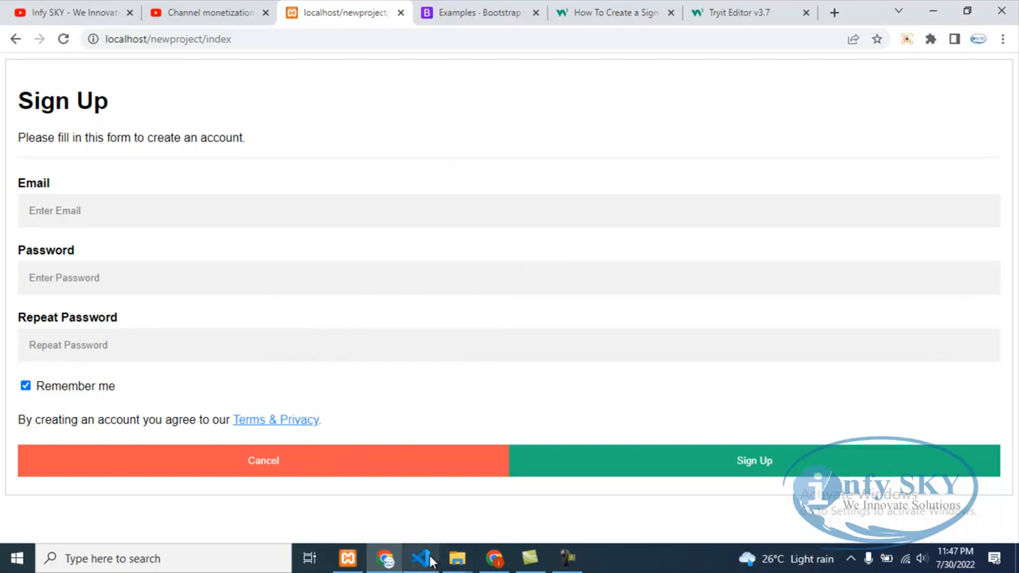
# Step: Return to web.php in Visual Studio Code showing the / and /index routes
pyautogui.click(420, 558)
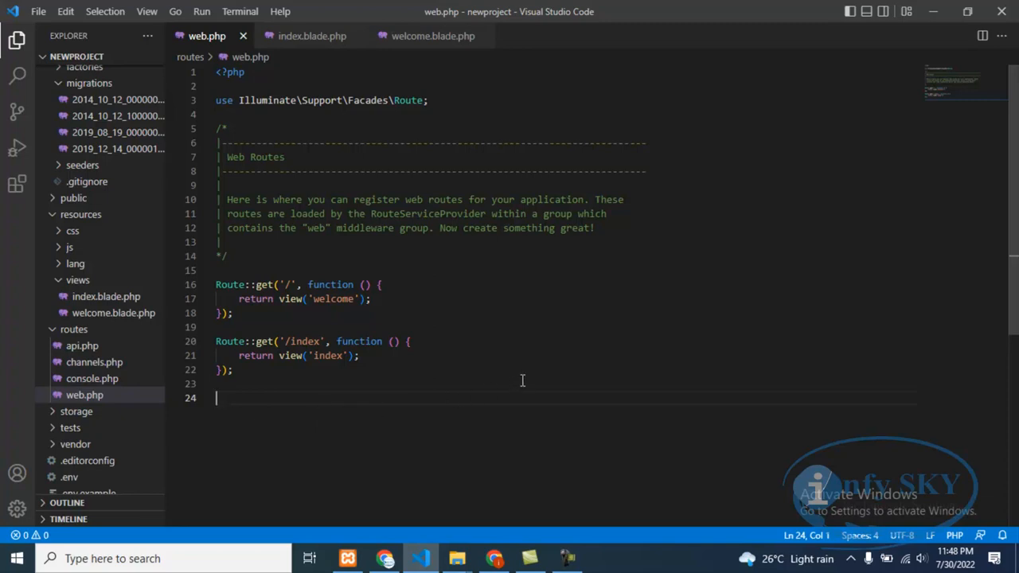
pyautogui.moveTo(553, 412)
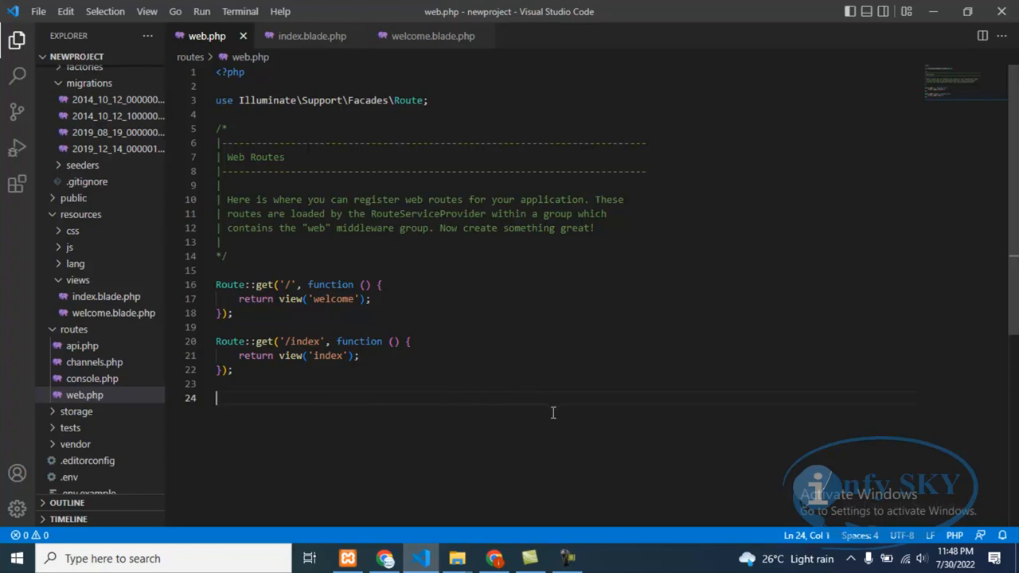